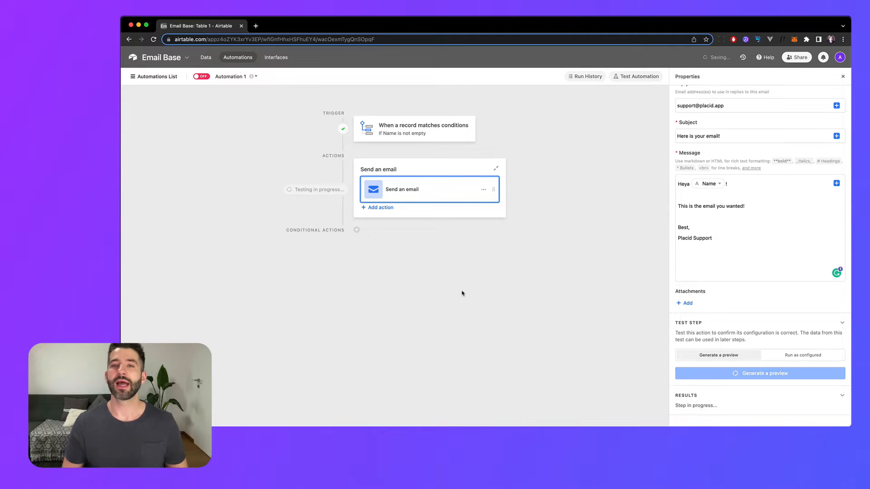
# Review the sent-email preview showing the greeting, Pozar Beach Hotel offer image and PDF attachment.
pyautogui.click(759, 373)
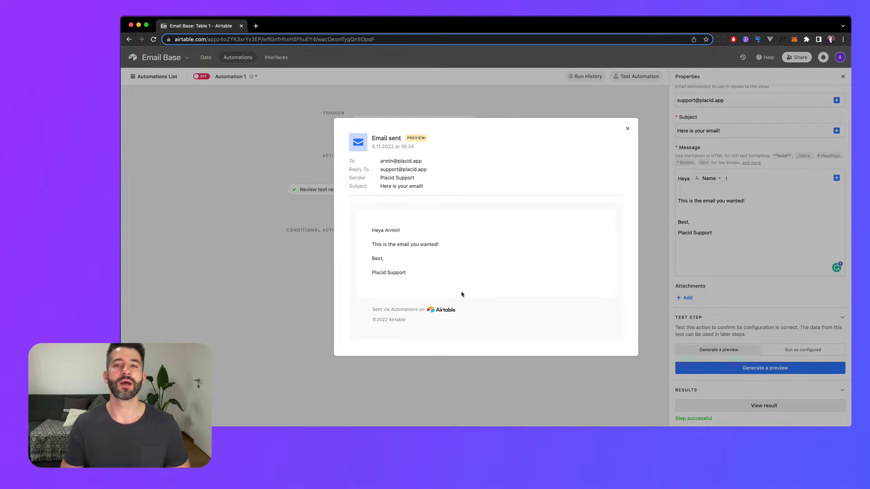
pyautogui.click(628, 129)
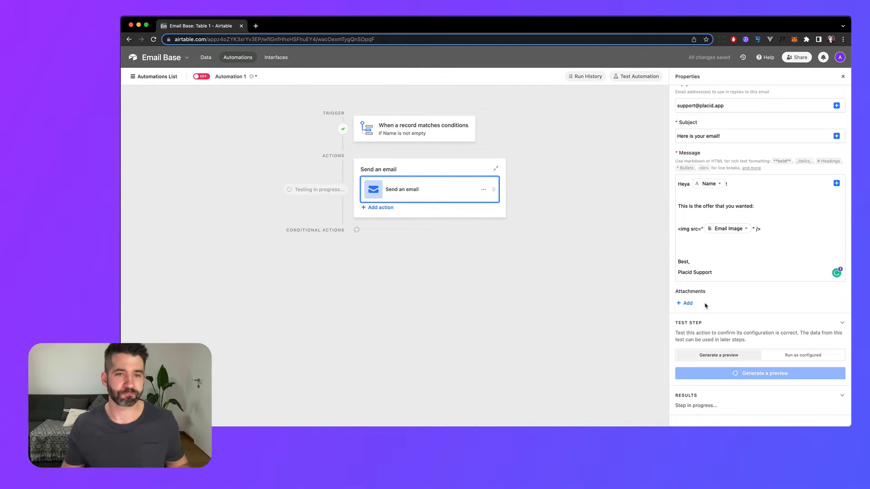
pyautogui.click(759, 373)
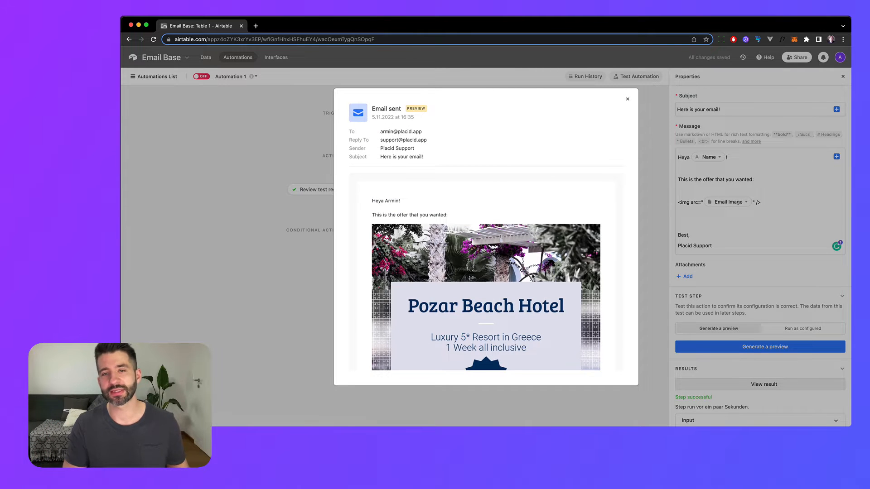
pyautogui.scroll(-3)
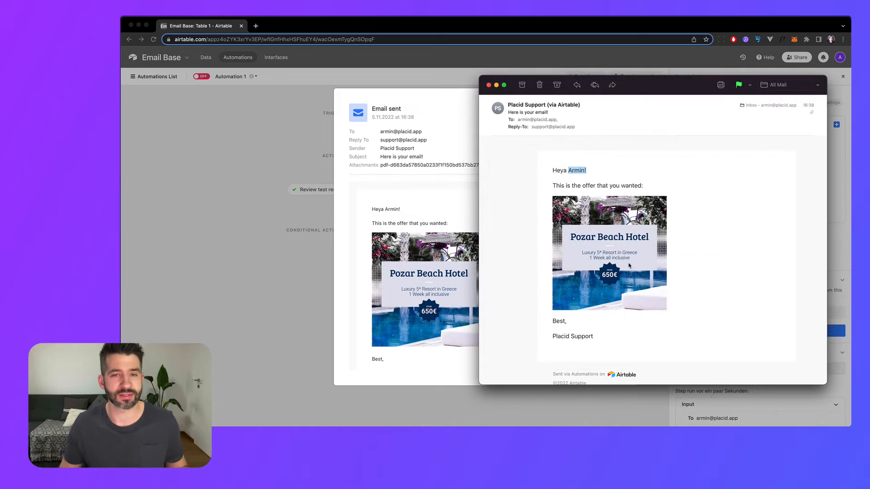
pyautogui.scroll(-3)
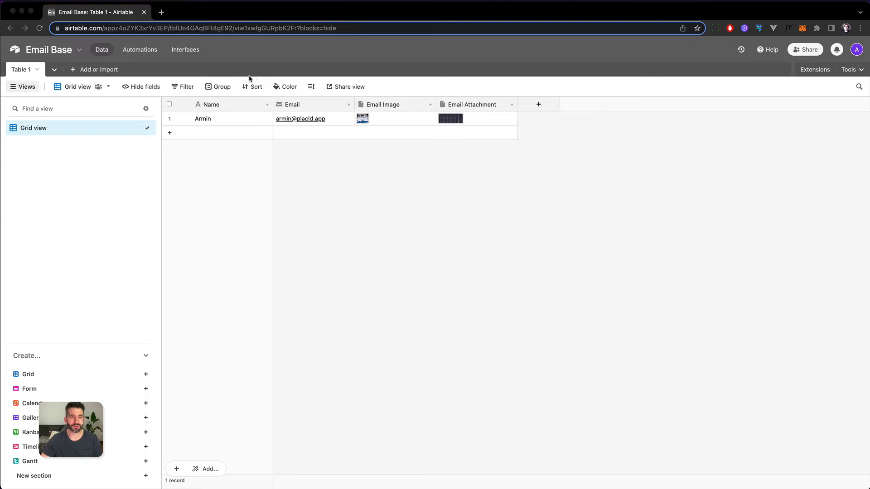
pyautogui.moveTo(413, 107)
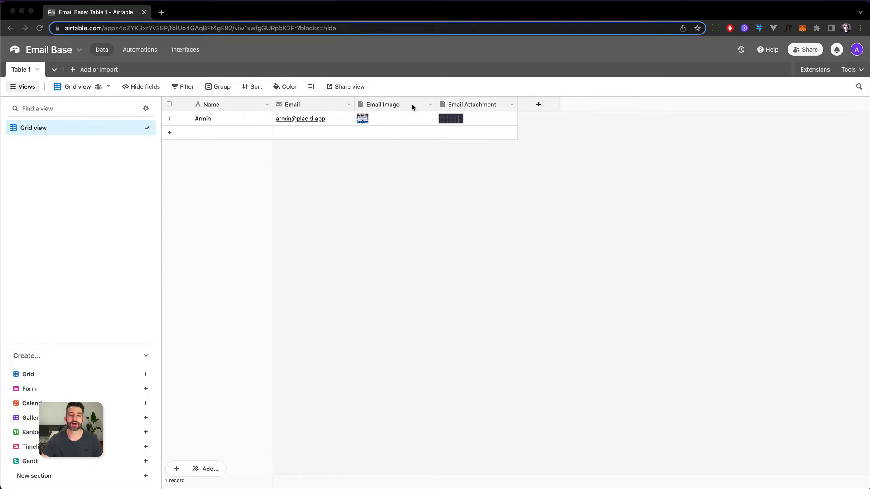
pyautogui.moveTo(460, 143)
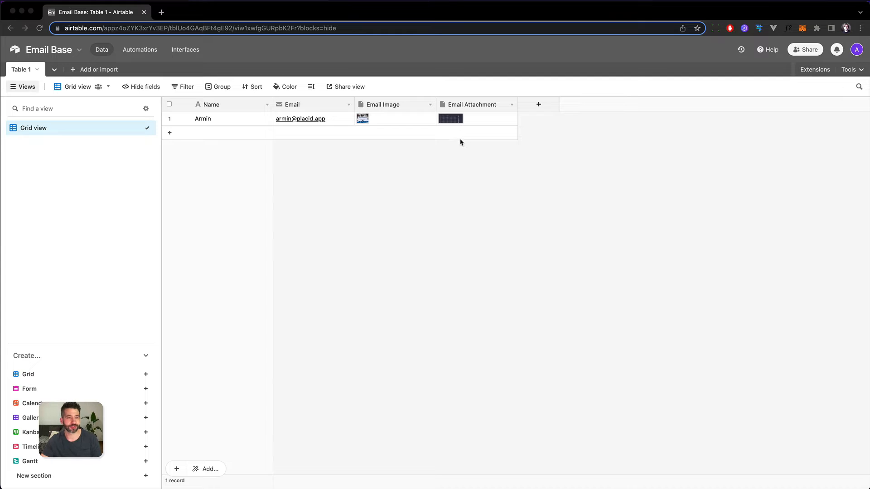
pyautogui.moveTo(444, 160)
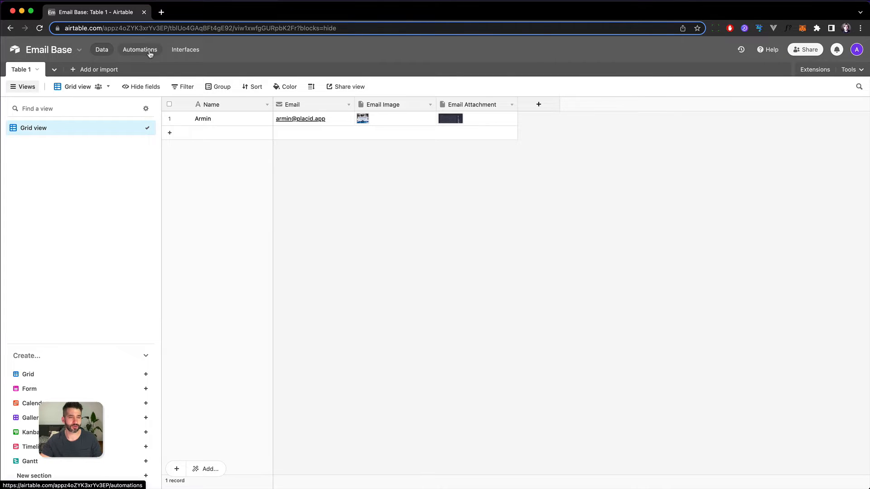
# Start Automation 1 with the 'When a record matches conditions' trigger.
pyautogui.click(140, 49)
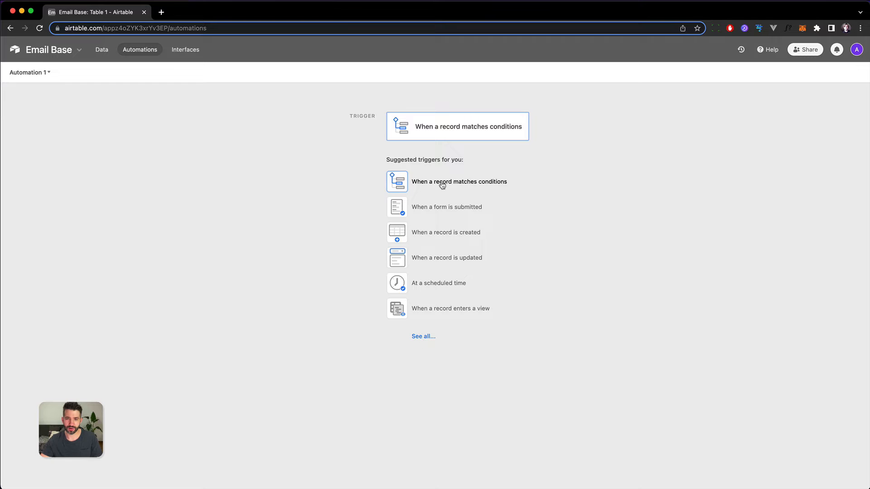
pyautogui.click(459, 181)
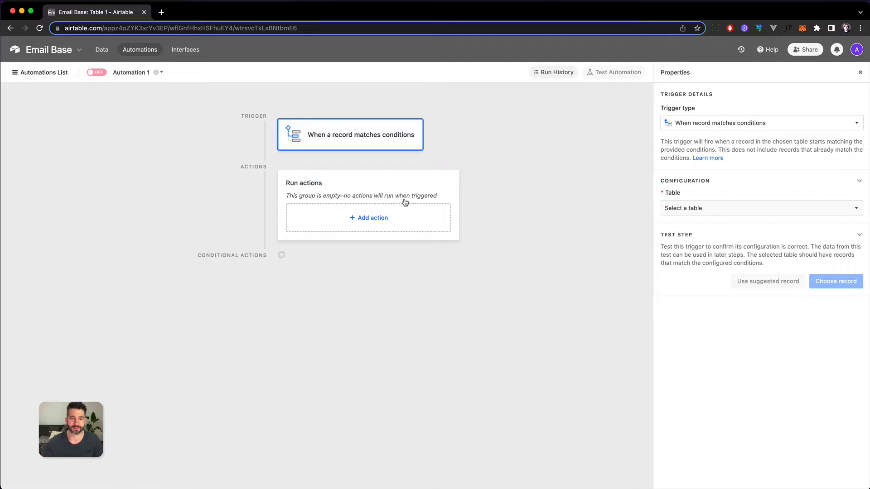
pyautogui.moveTo(498, 235)
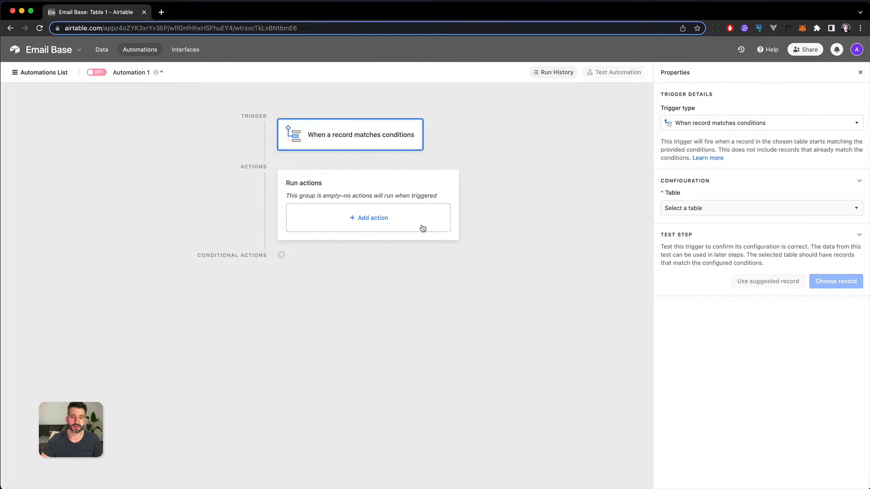
# Add a Send an email action below the trigger.
pyautogui.click(368, 217)
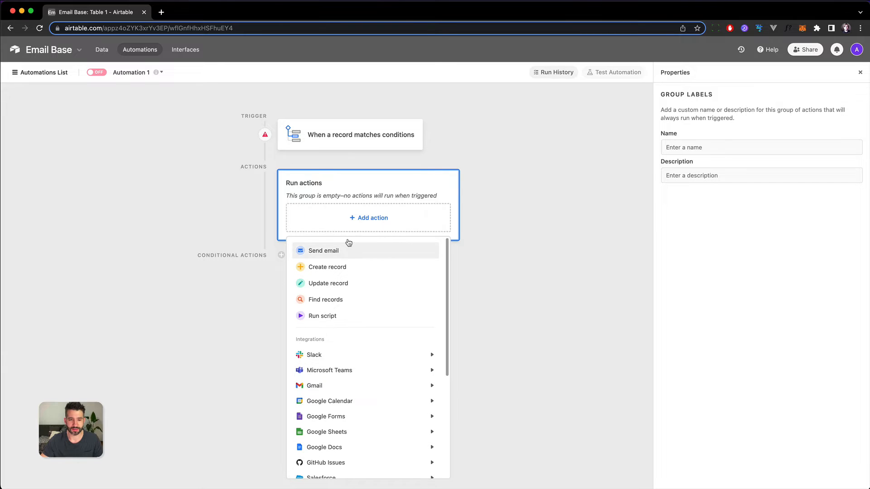
pyautogui.click(323, 250)
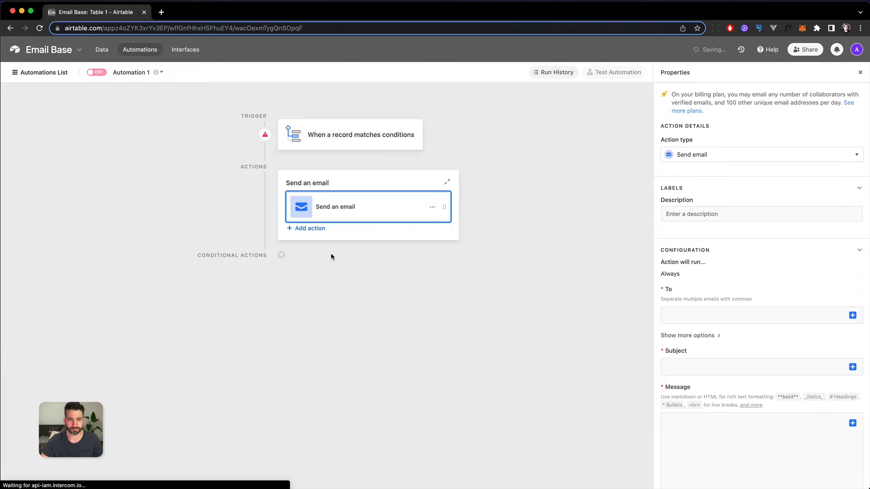
pyautogui.moveTo(392, 304)
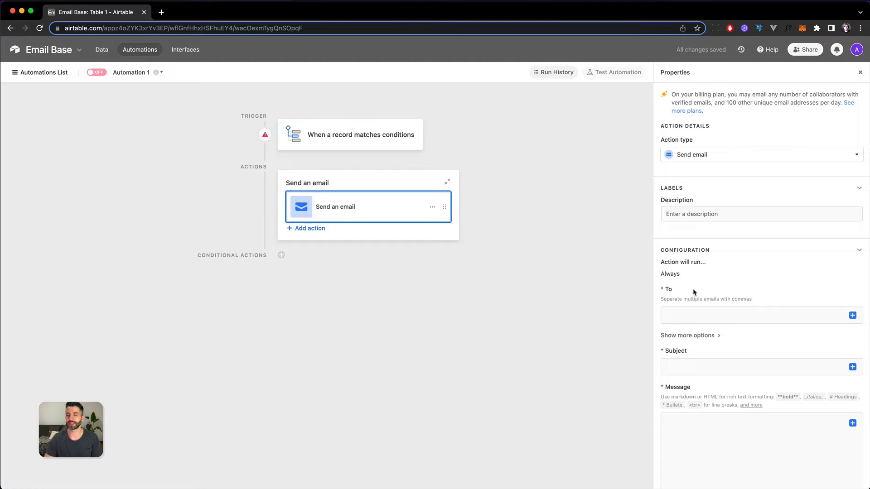
pyautogui.scroll(-3)
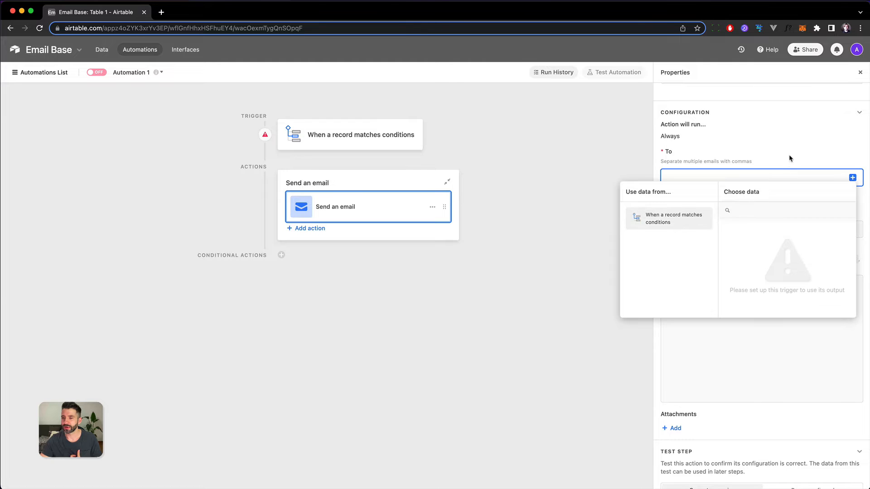
# Make the trigger watch Table 1 where Name is not empty, tested with a suggested record.
pyautogui.click(359, 134)
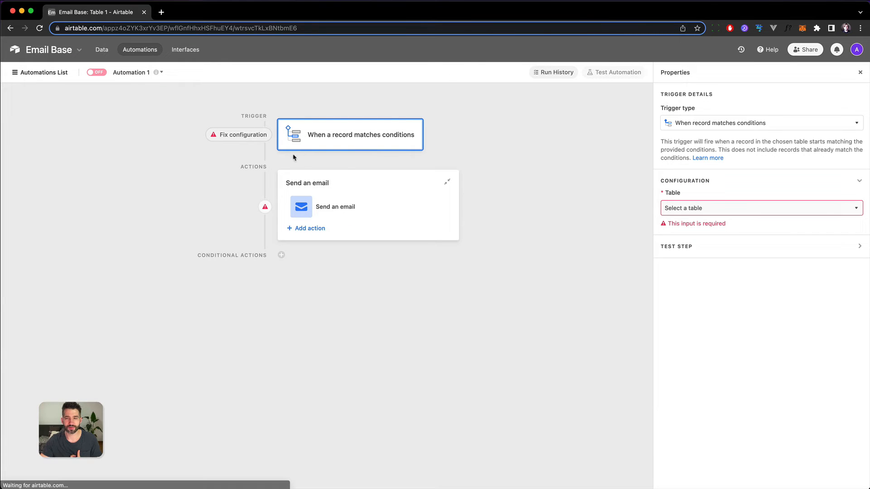
pyautogui.click(760, 208)
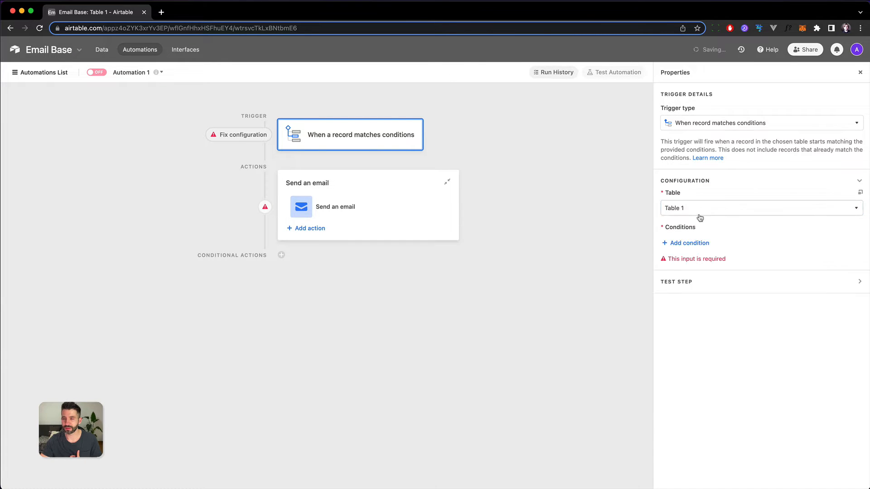
pyautogui.click(690, 243)
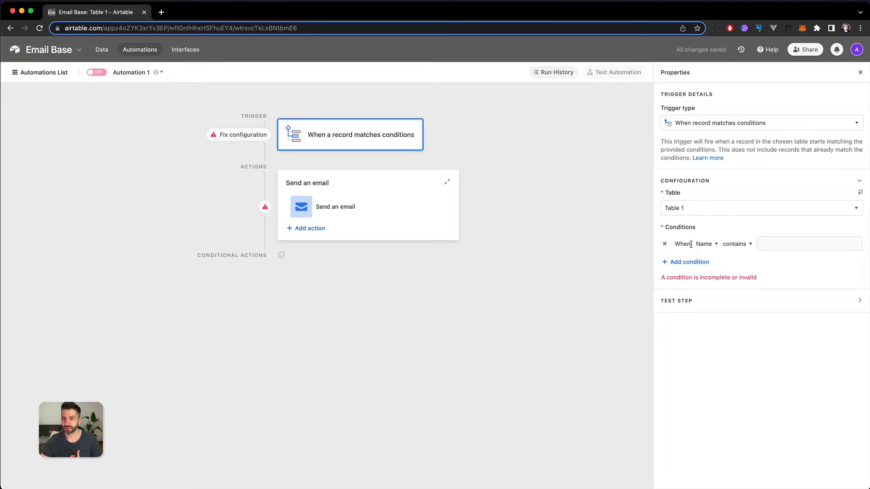
pyautogui.click(736, 244)
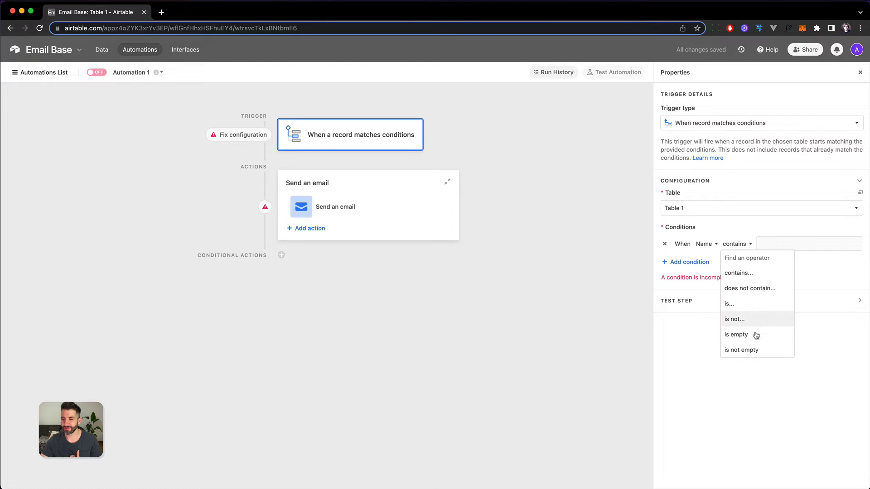
pyautogui.click(742, 349)
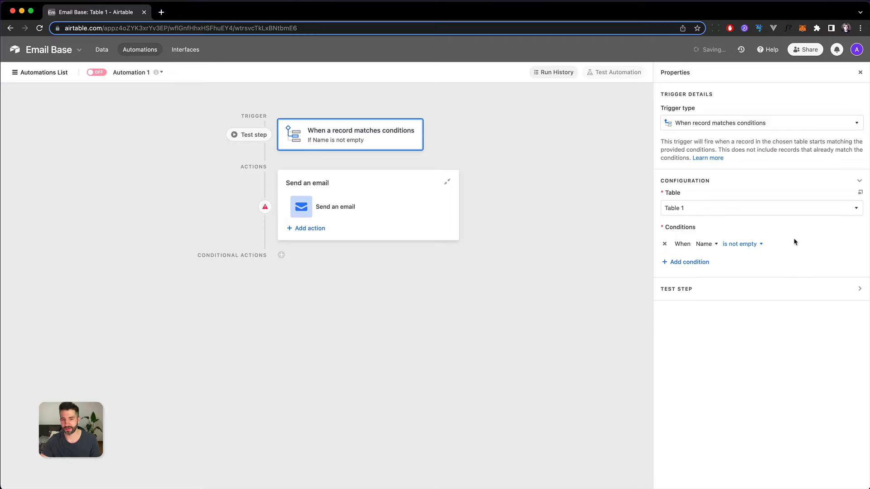
pyautogui.click(677, 289)
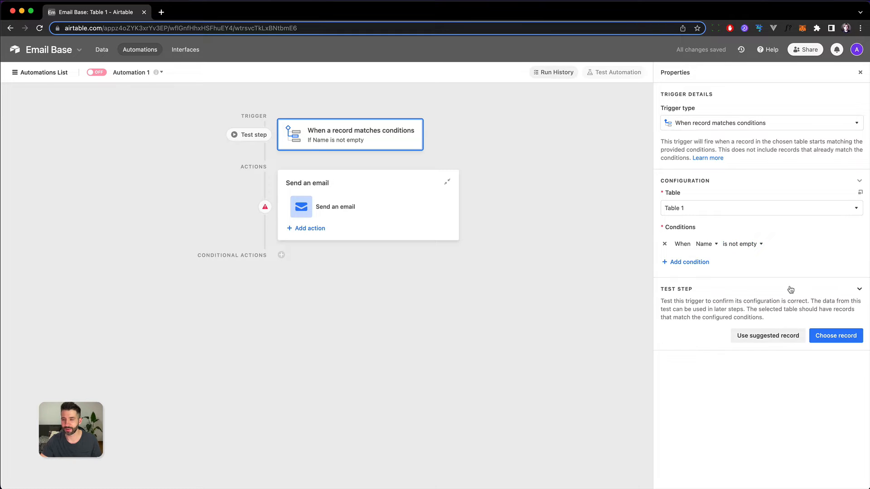
pyautogui.click(836, 336)
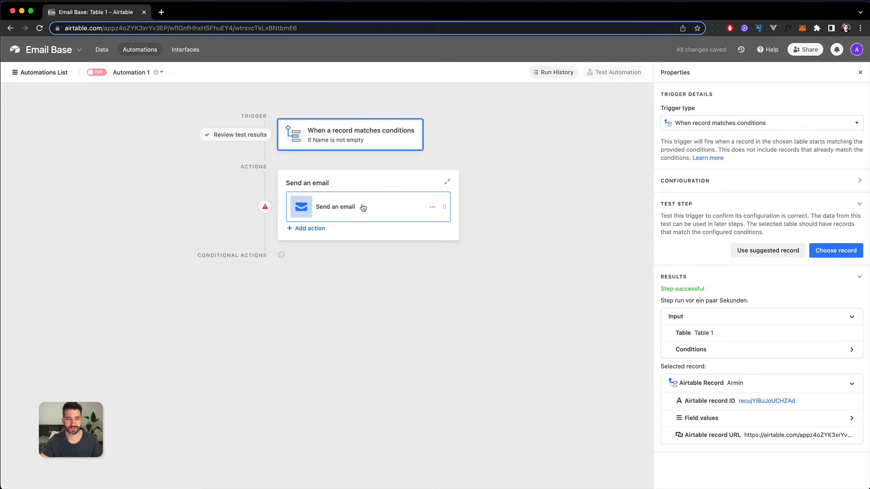
# Address the email action to the record's Email field.
pyautogui.click(336, 207)
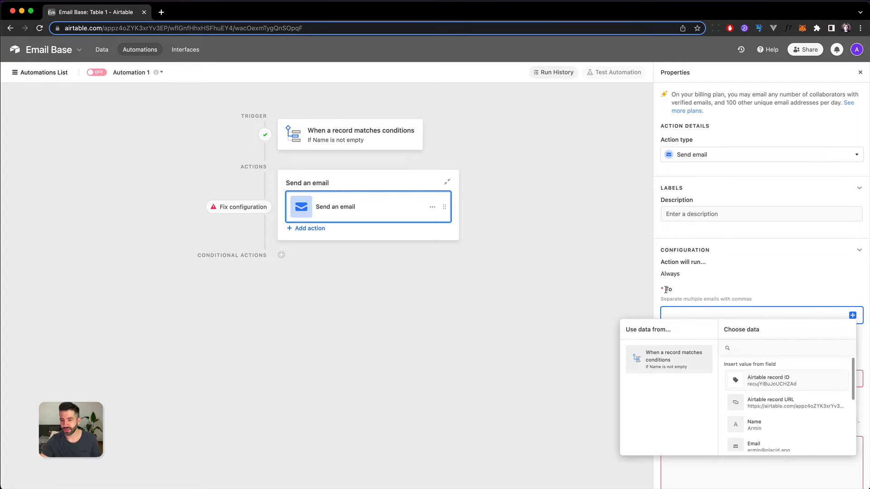
pyautogui.scroll(-3)
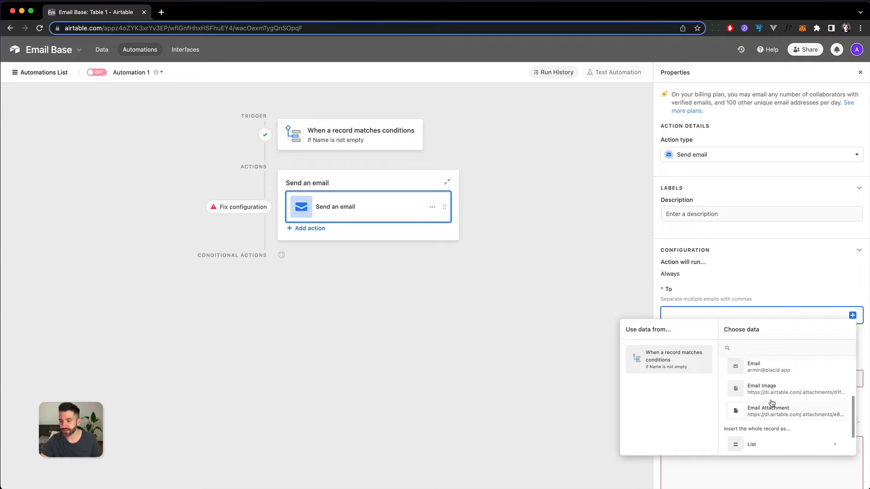
pyautogui.click(769, 367)
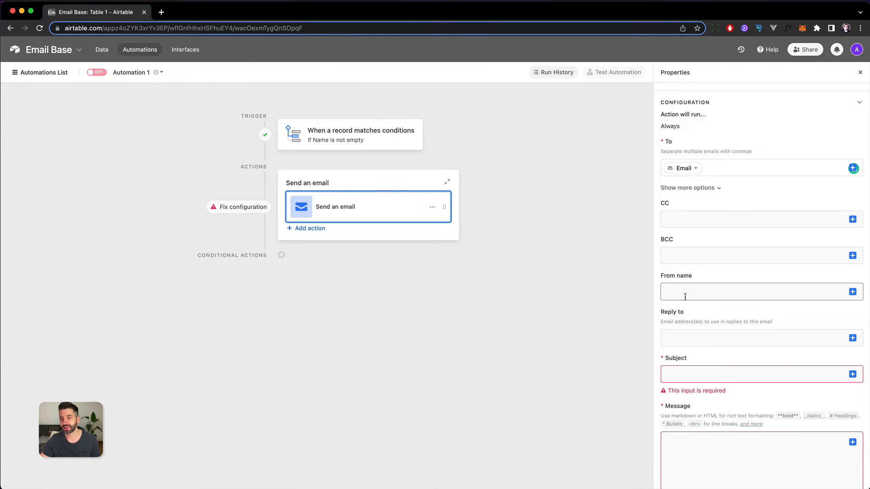
pyautogui.click(760, 292)
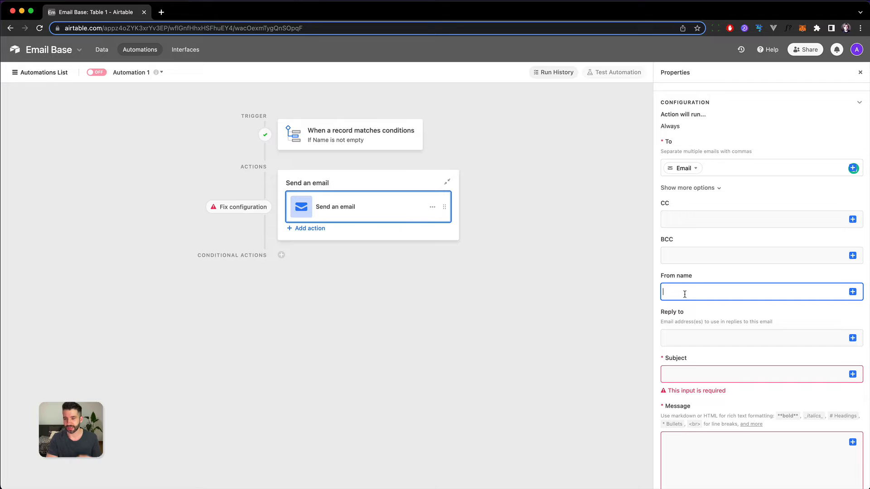
pyautogui.write('Placid Suppp')
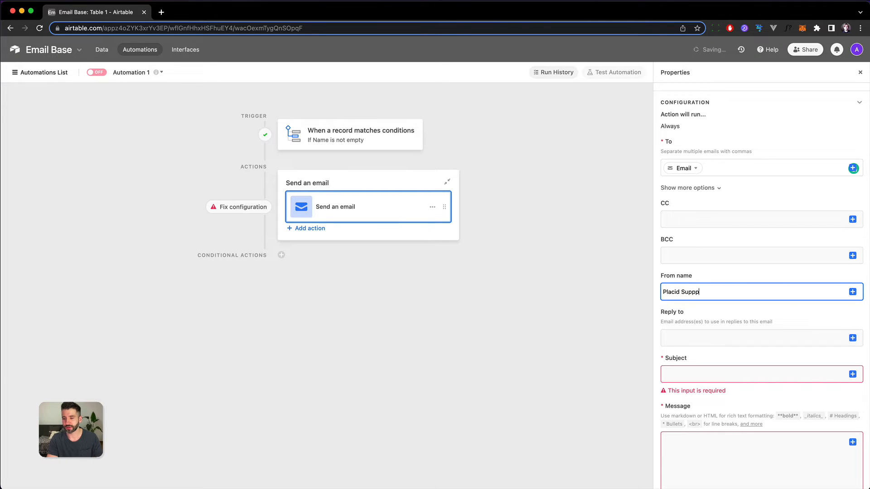
pyautogui.click(755, 338)
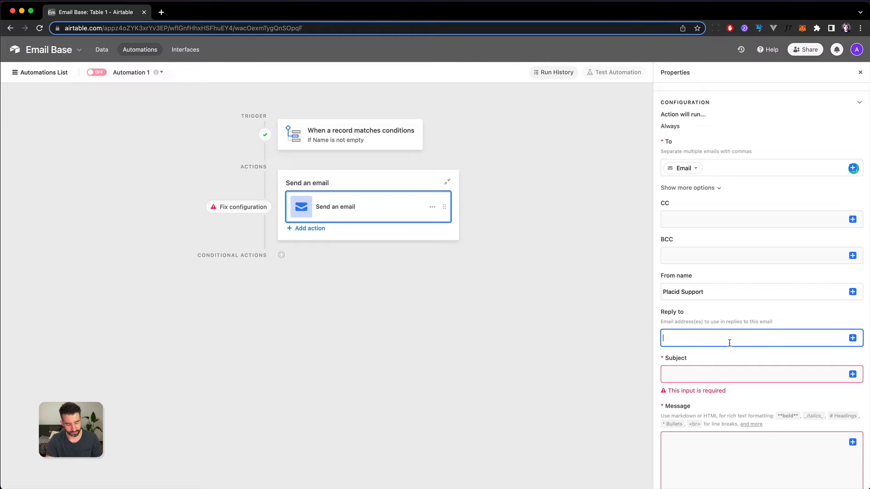
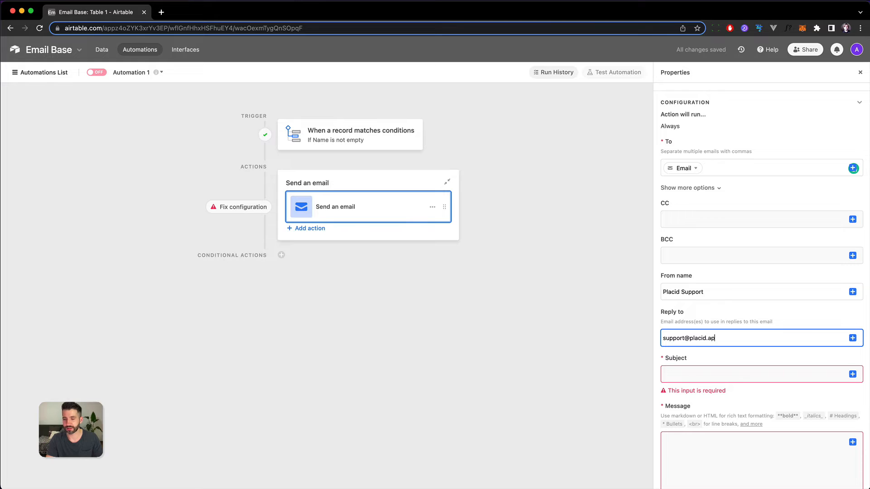
pyautogui.click(755, 374)
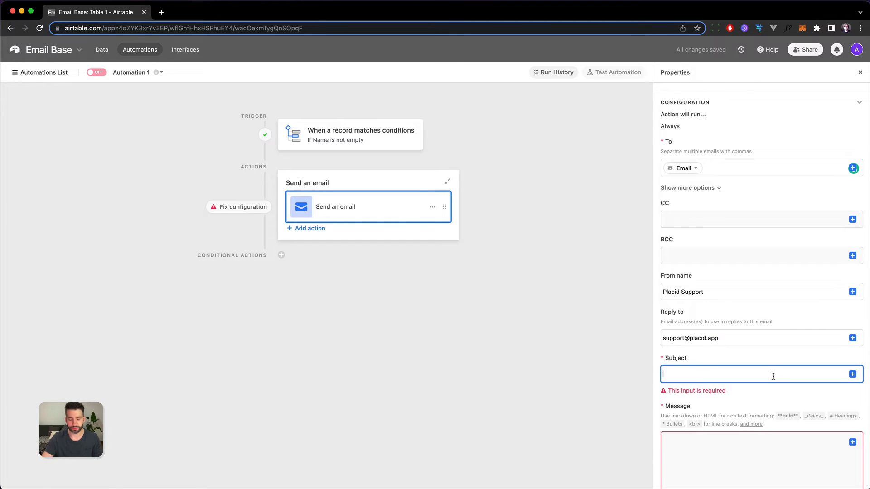
# Enter subject 'Here is your email!' and a message greeting the record's Name, signed Placid Support.
pyautogui.write('H')
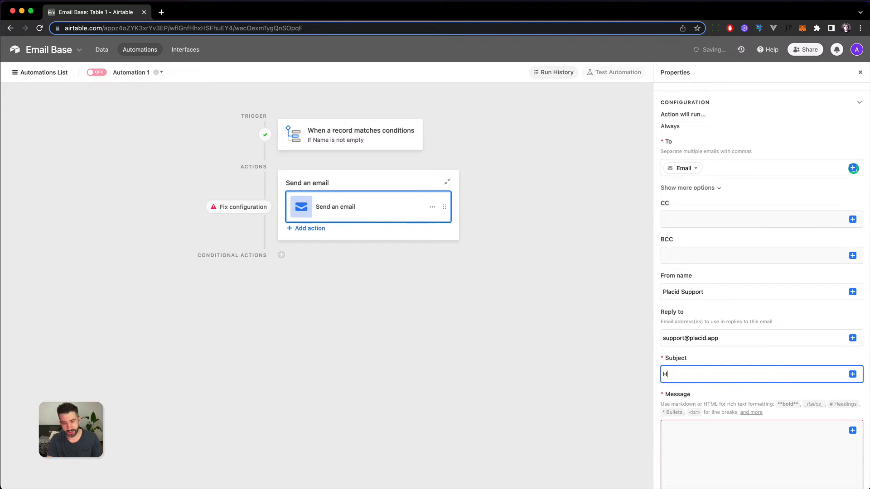
pyautogui.write('ere is your email!')
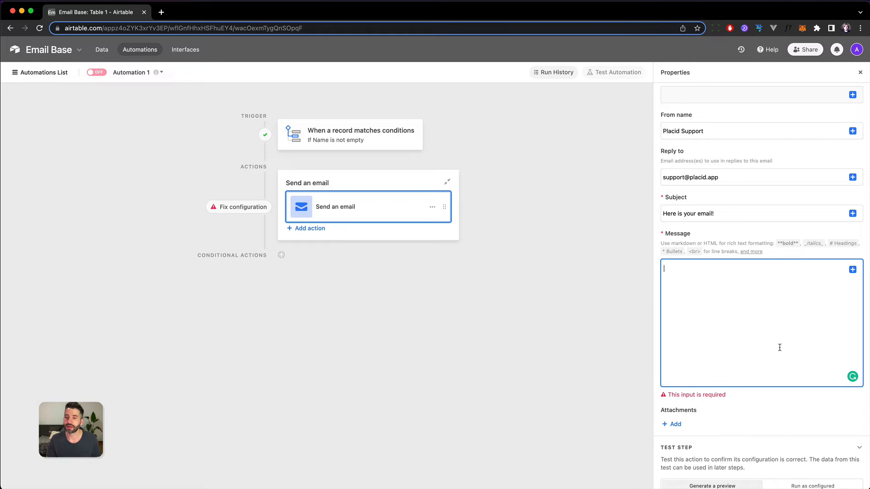
pyautogui.write('Hey')
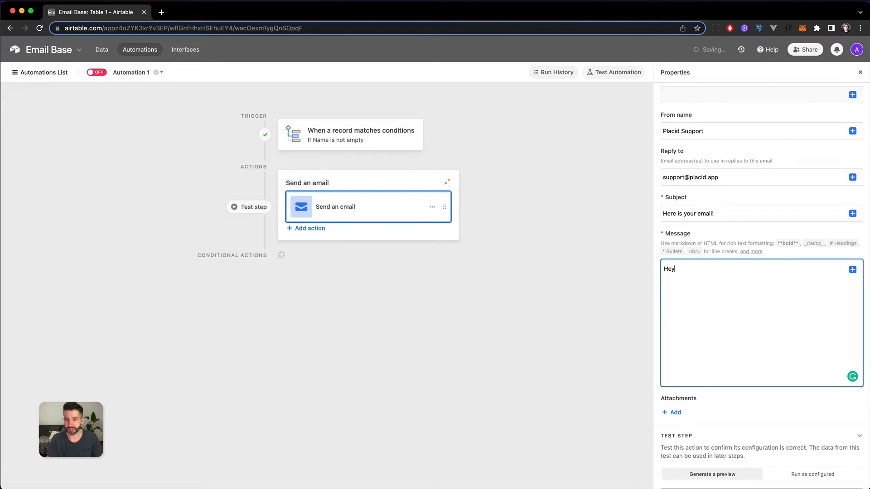
pyautogui.write('a!')
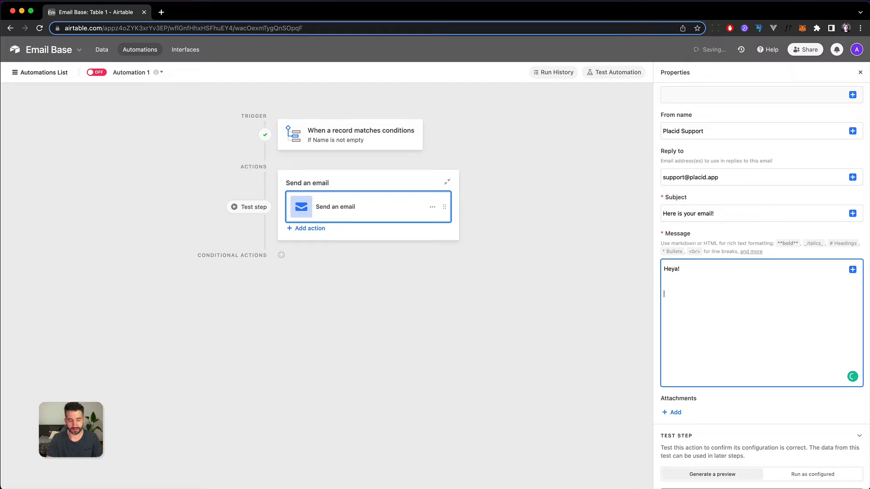
pyautogui.write('This is')
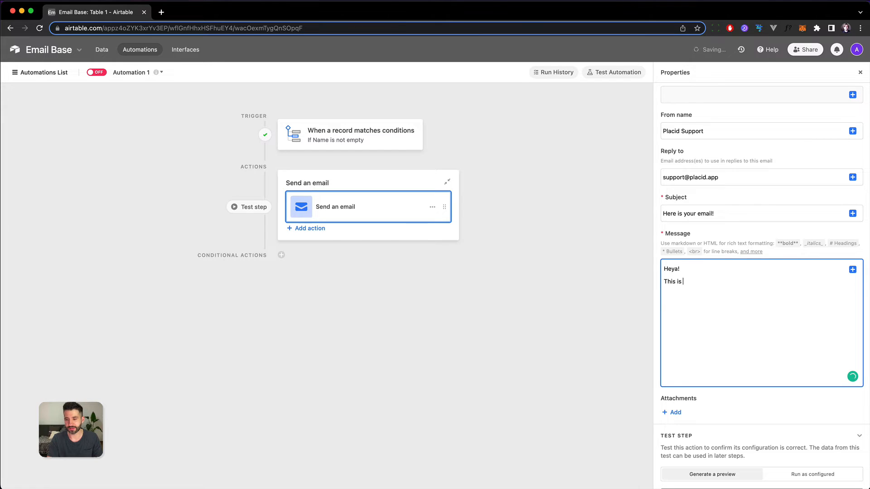
pyautogui.write('the email you want')
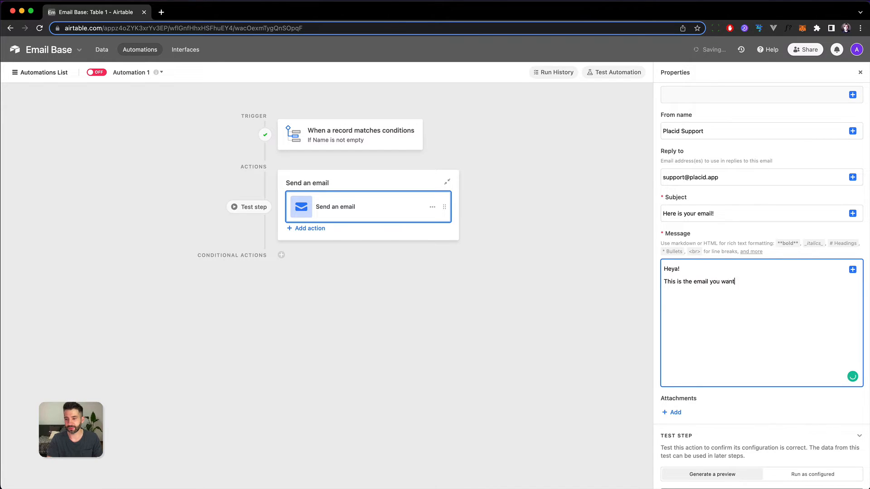
pyautogui.write('ed!')
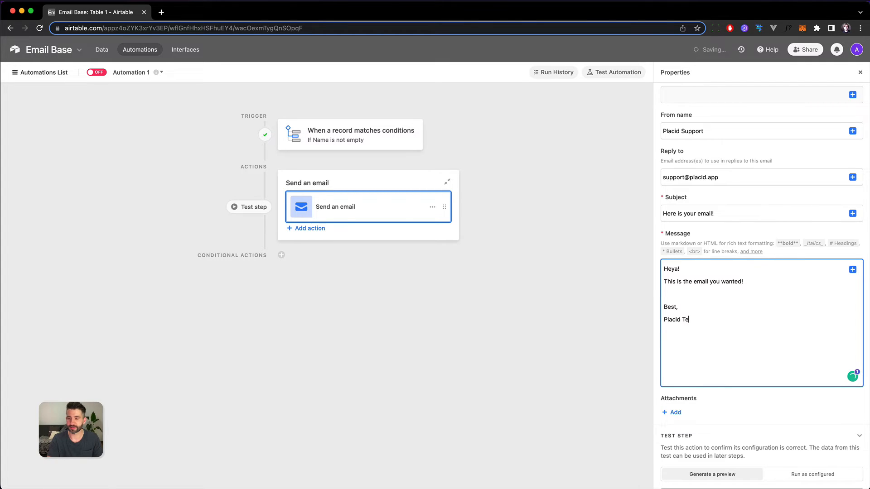
pyautogui.write('am')
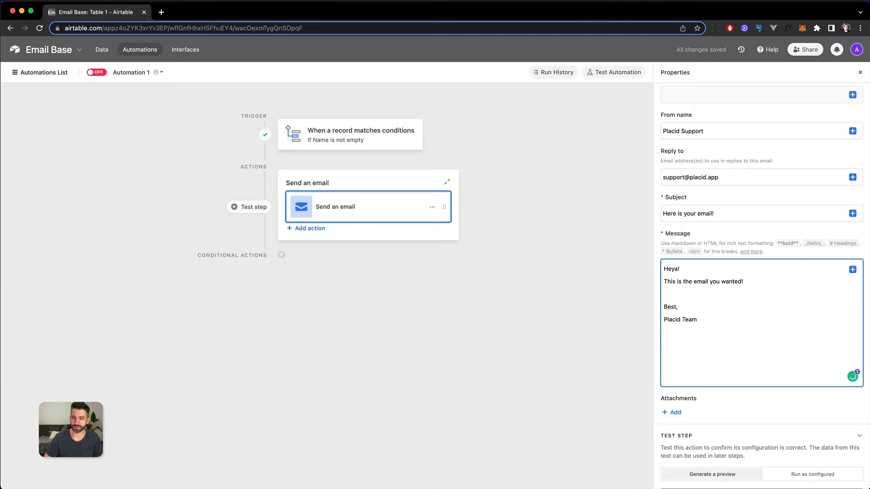
pyautogui.write('Placid Su')
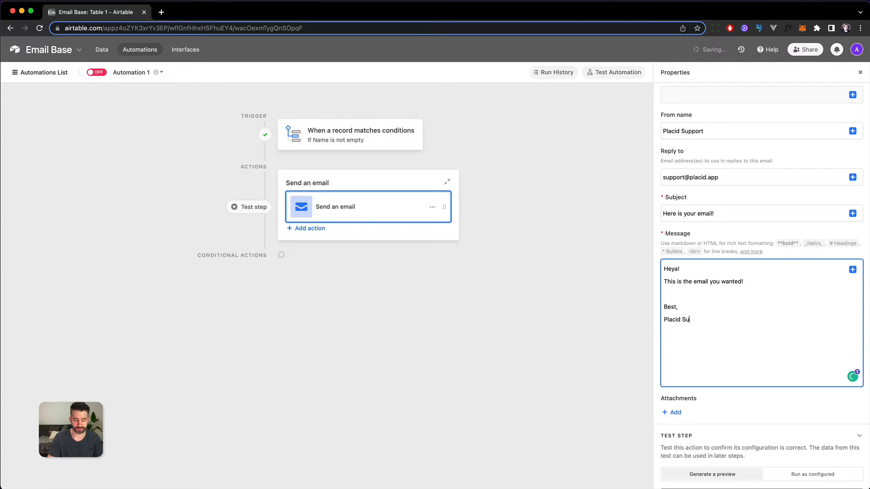
pyautogui.write('pport')
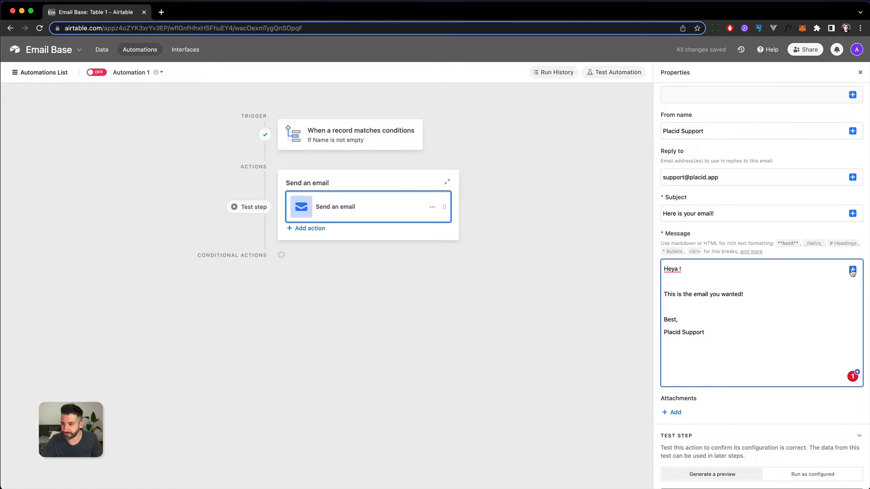
pyautogui.click(853, 269)
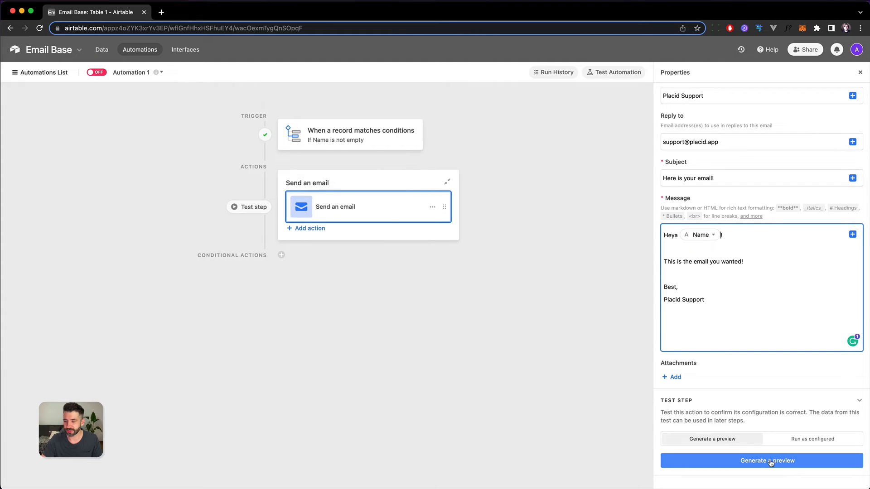
# Generate a test preview and inspect the email body greeting Armin.
pyautogui.click(768, 461)
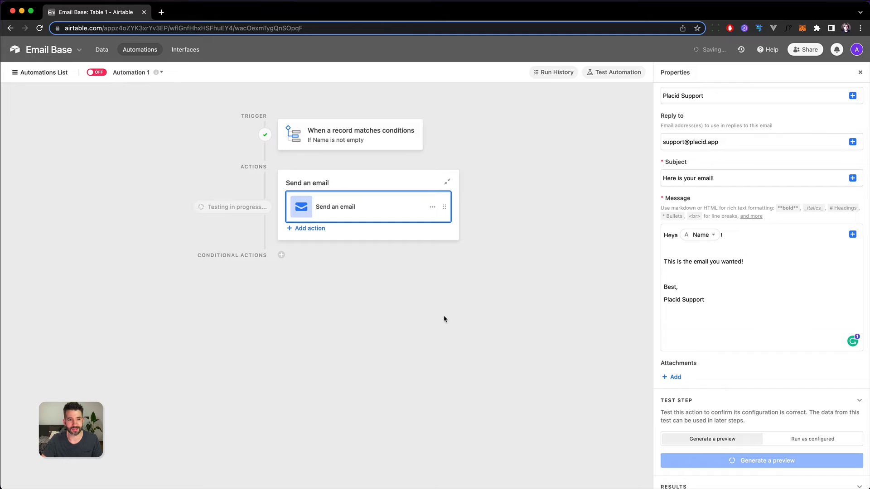
pyautogui.click(766, 461)
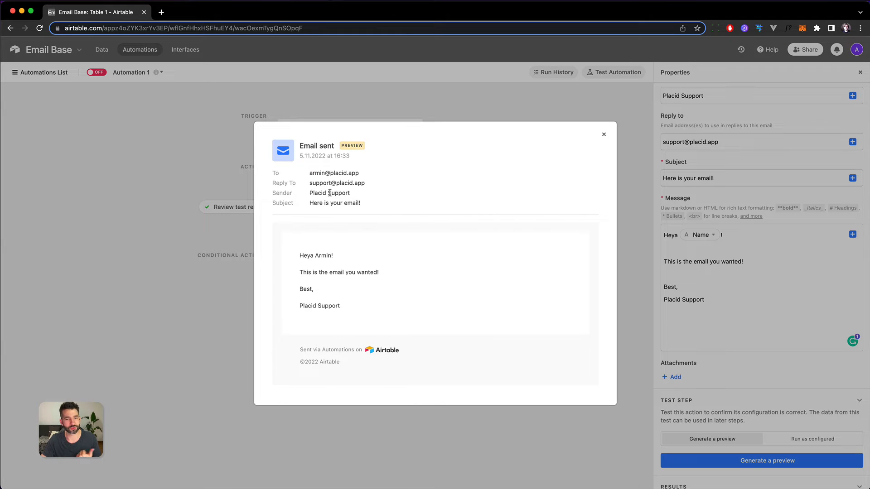
pyautogui.doubleClick(321, 183)
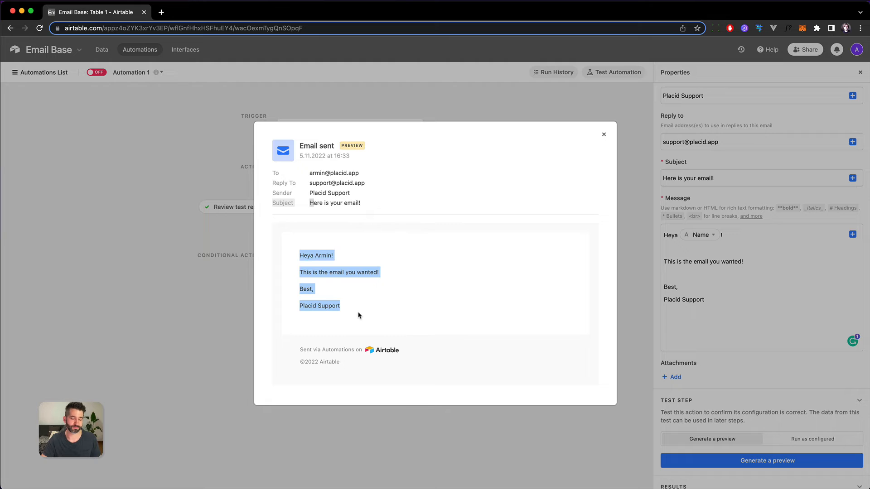
pyautogui.moveTo(356, 306)
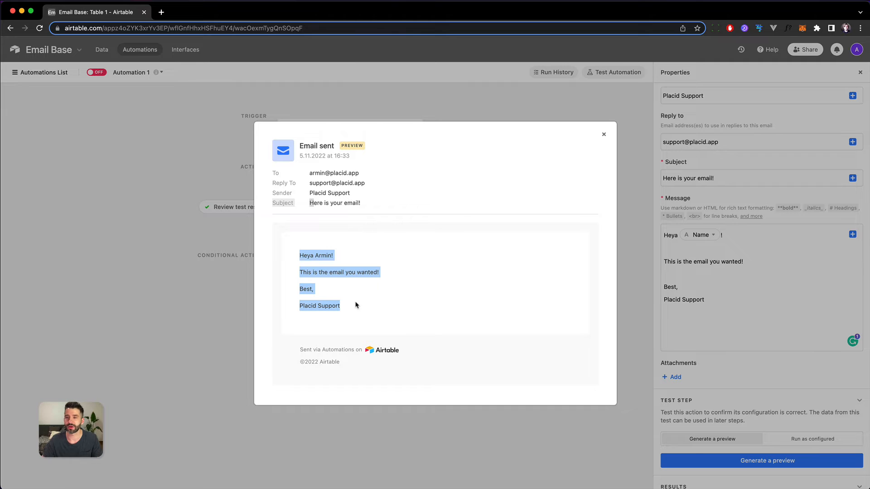
pyautogui.moveTo(663, 254)
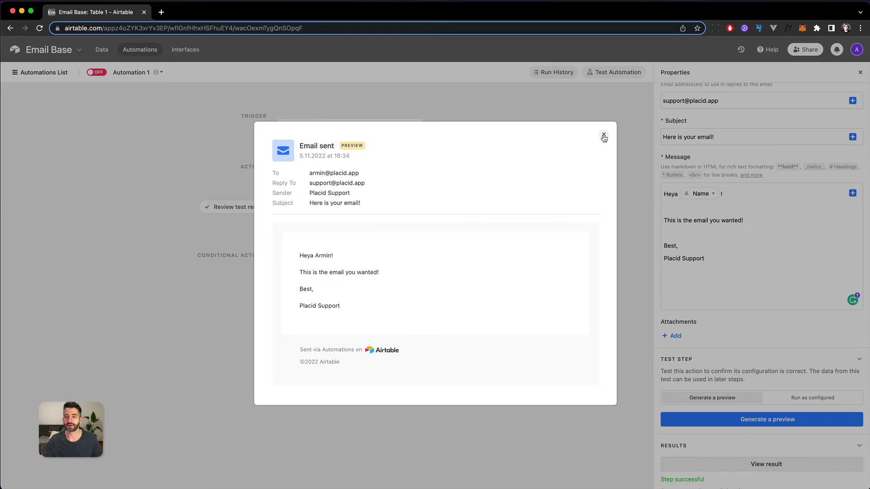
# Close the test preview and briefly view the record's offer image.
pyautogui.click(604, 137)
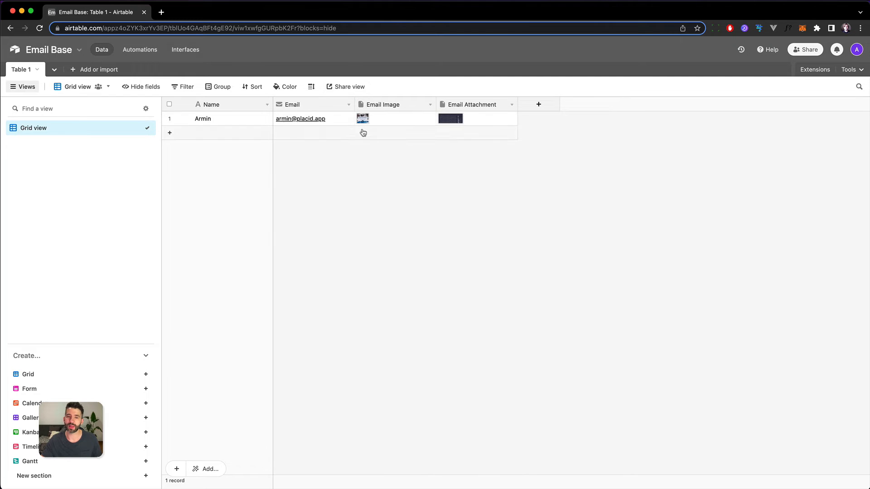
pyautogui.click(362, 118)
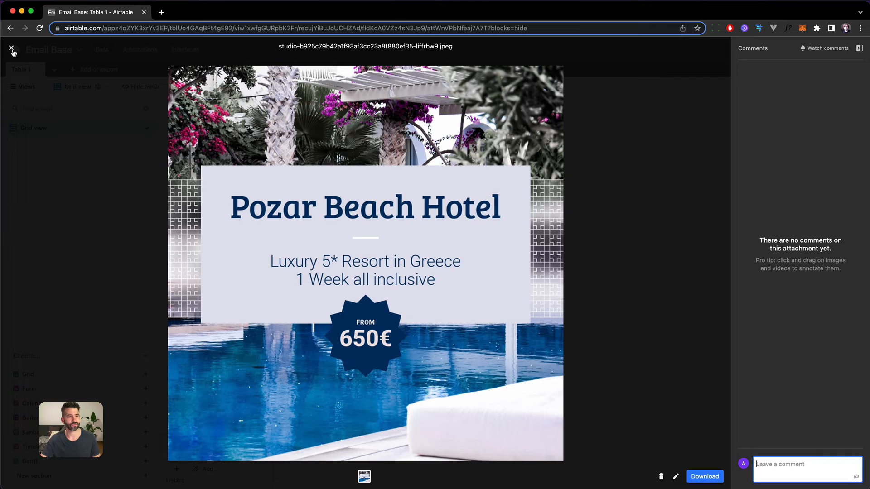
pyautogui.click(11, 49)
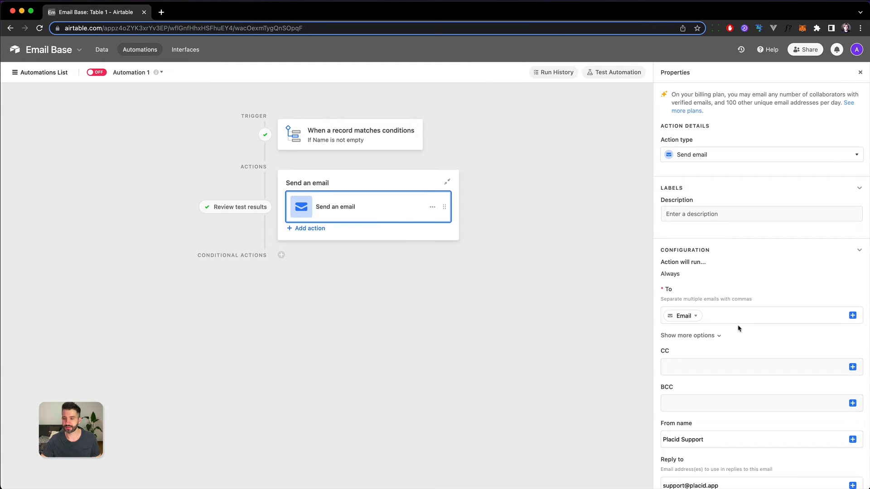
# Add 'This is the offer that you wanted:' and an img tag sourced from Email Image.
pyautogui.scroll(-3)
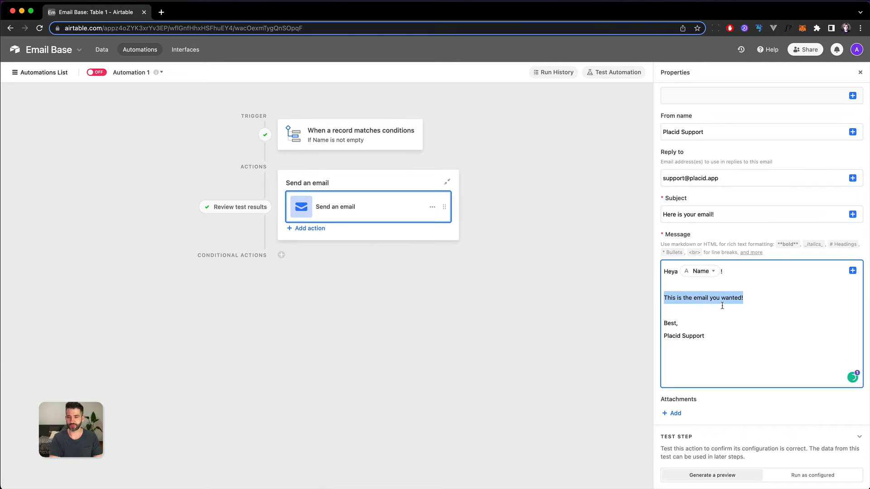
pyautogui.write('This is the of')
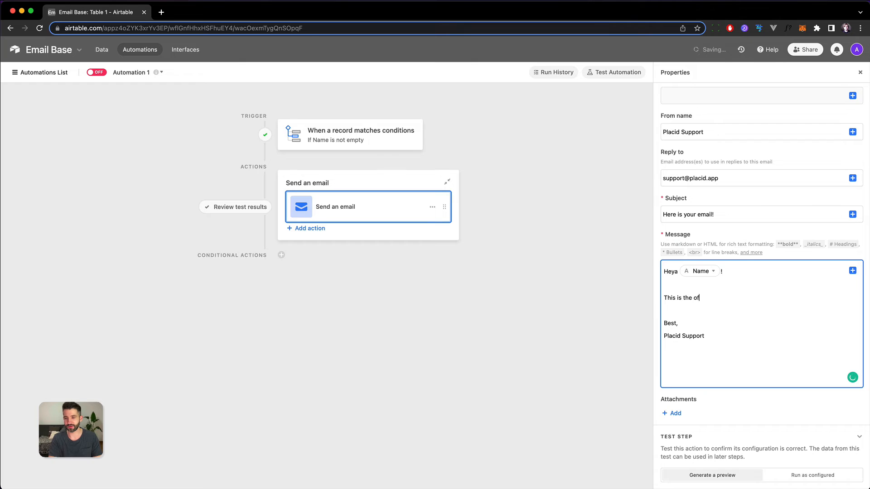
pyautogui.write('fer that you wanted:')
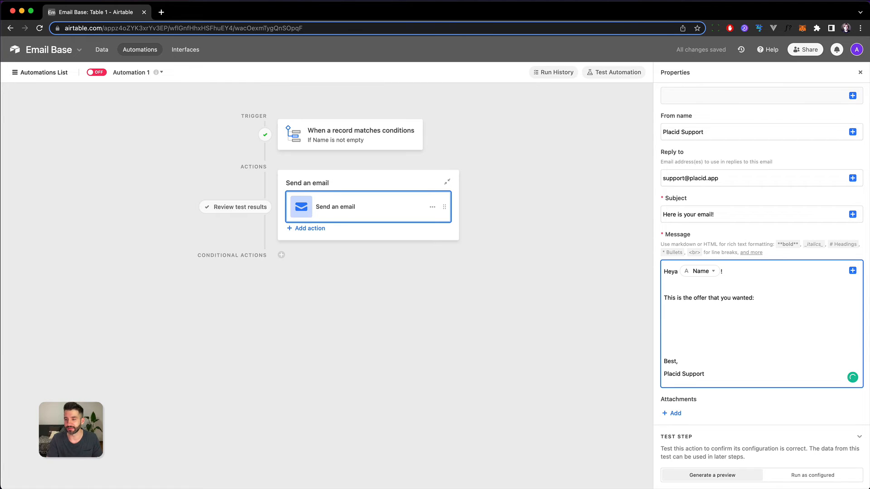
pyautogui.write('<img src')
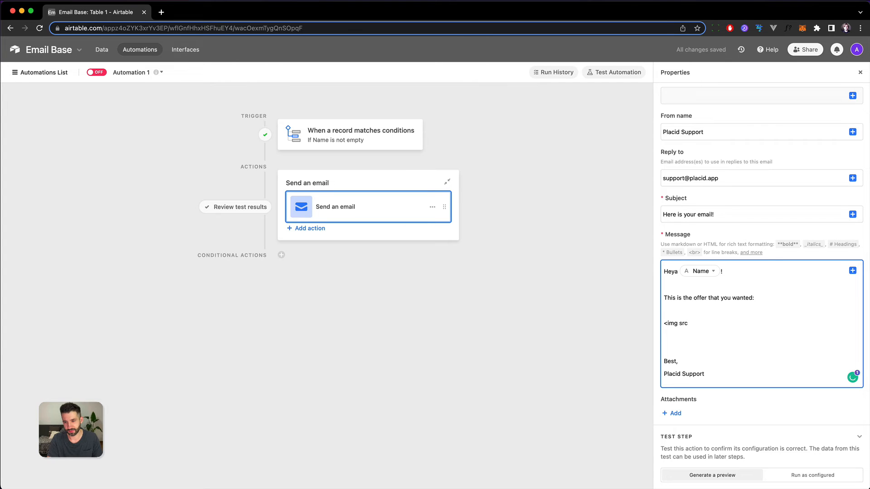
pyautogui.write('=')
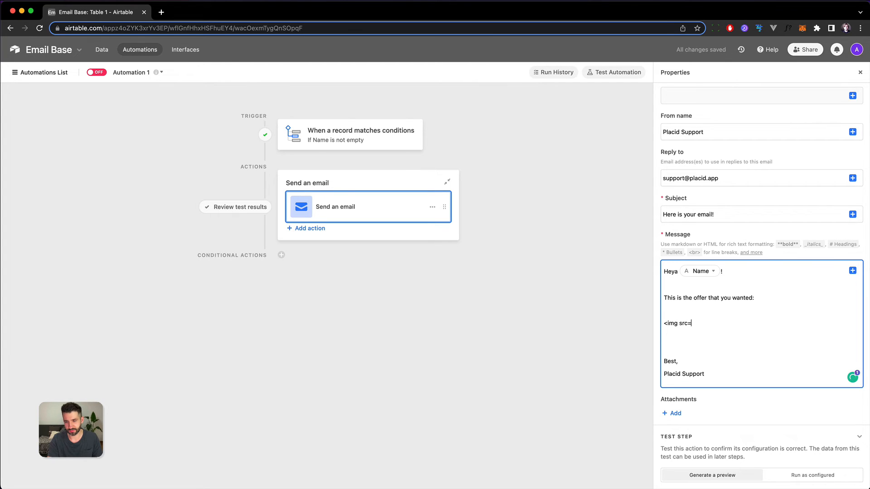
pyautogui.write('"">')
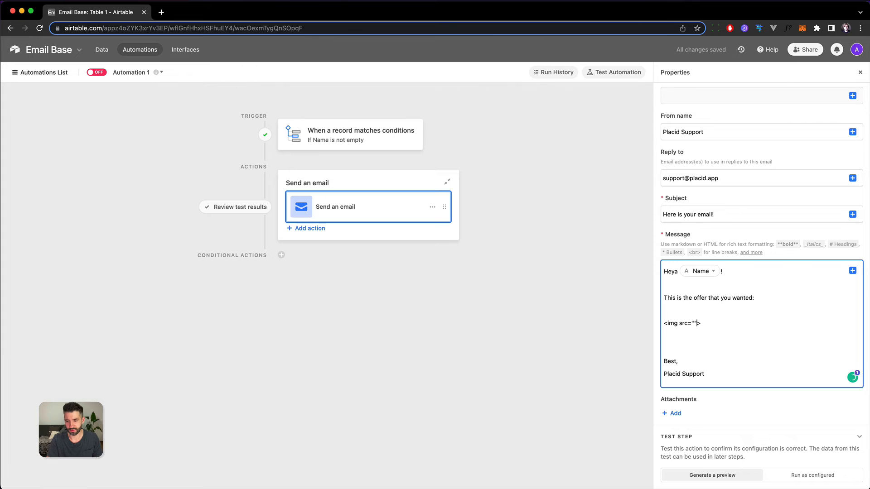
pyautogui.write('/>')
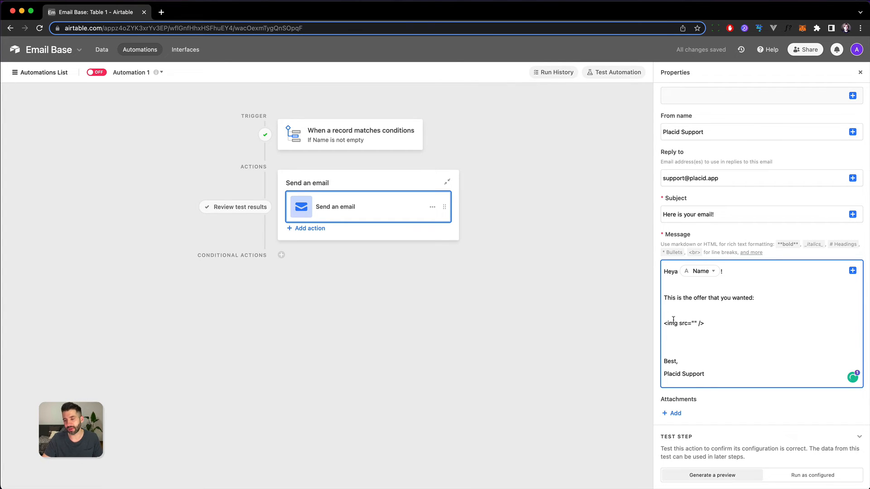
pyautogui.click(854, 271)
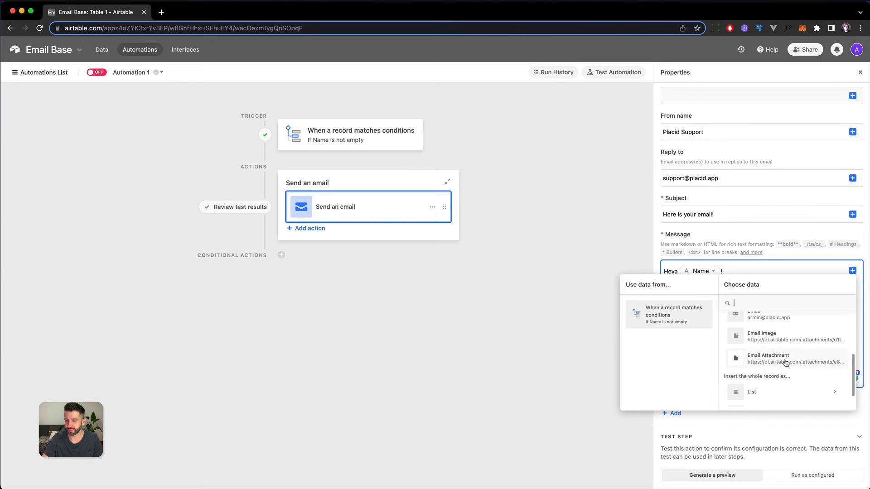
pyautogui.click(762, 336)
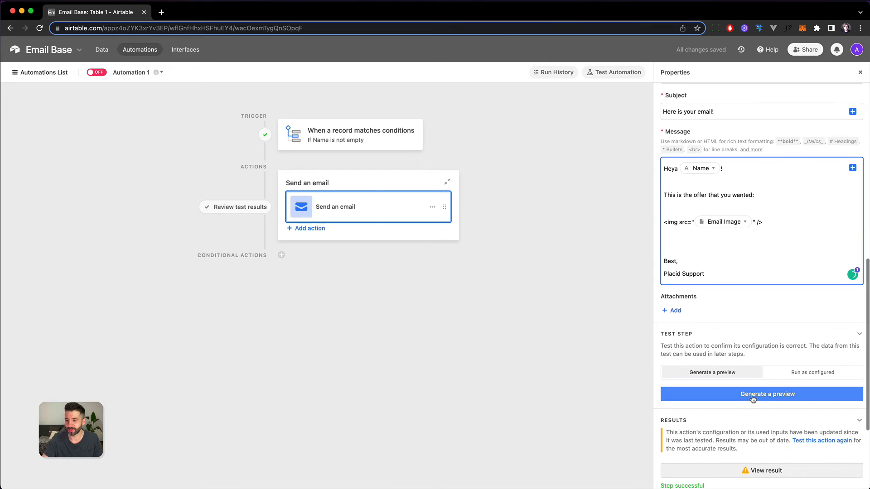
# Preview the email, close it, and add width="300" to the offer image tag.
pyautogui.click(761, 394)
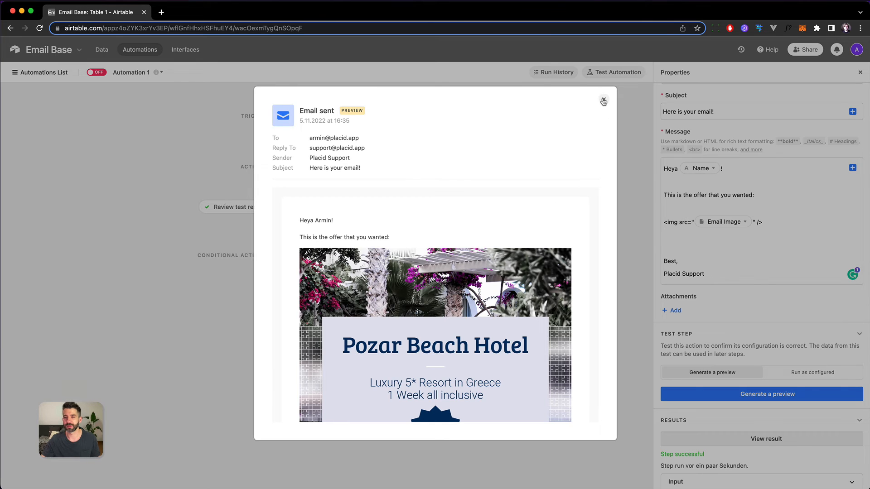
pyautogui.click(603, 101)
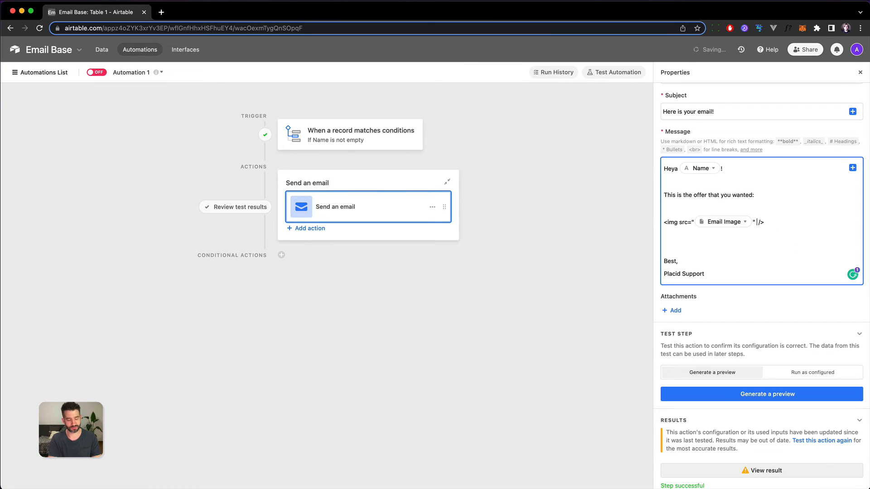
pyautogui.write('width=')
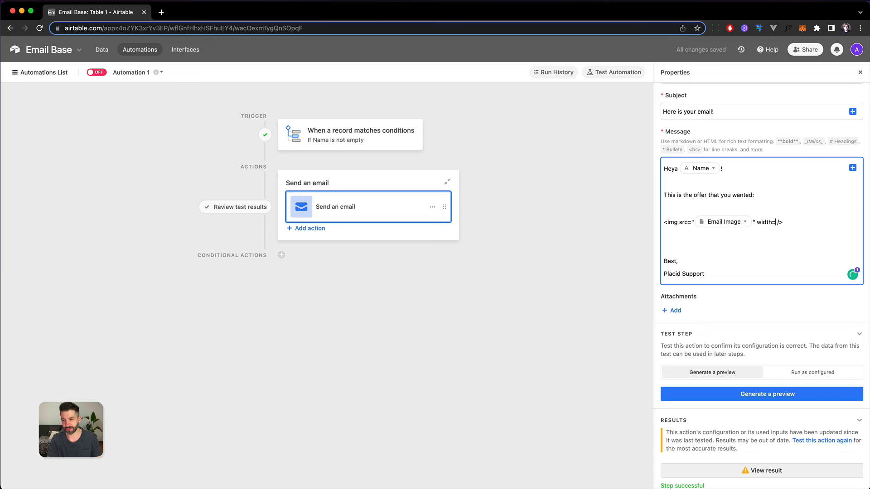
pyautogui.write('300"')
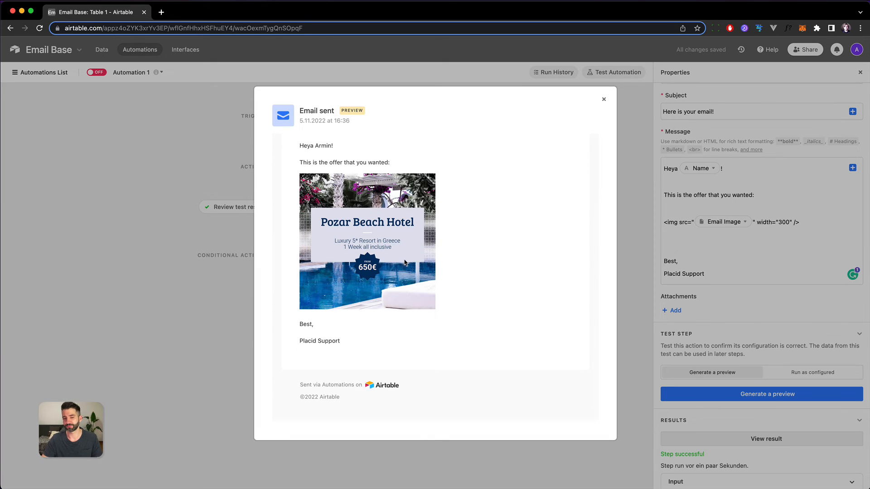
# Leave the automation off, view the record's Email Attachment PDF, then return to the automation editor.
pyautogui.click(603, 99)
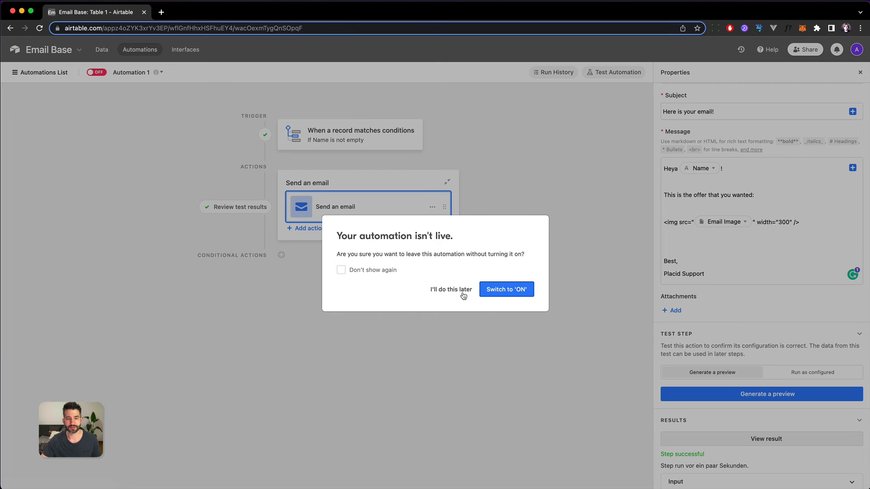
pyautogui.click(451, 289)
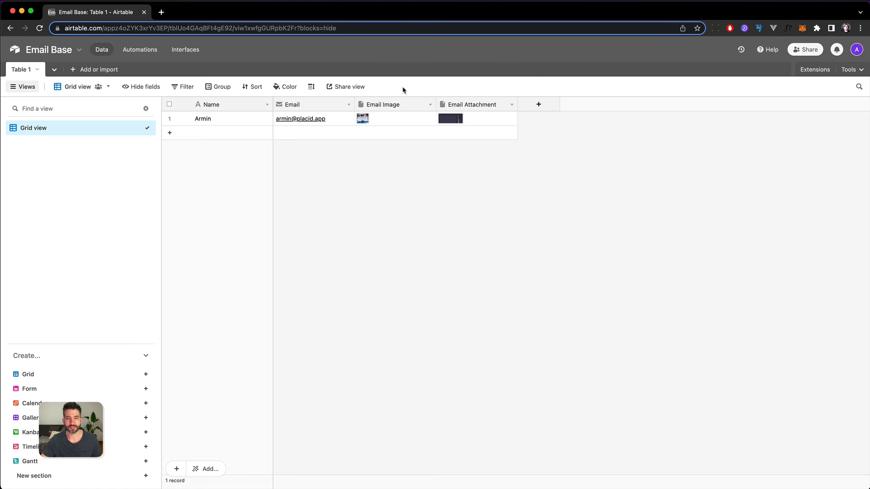
pyautogui.click(450, 119)
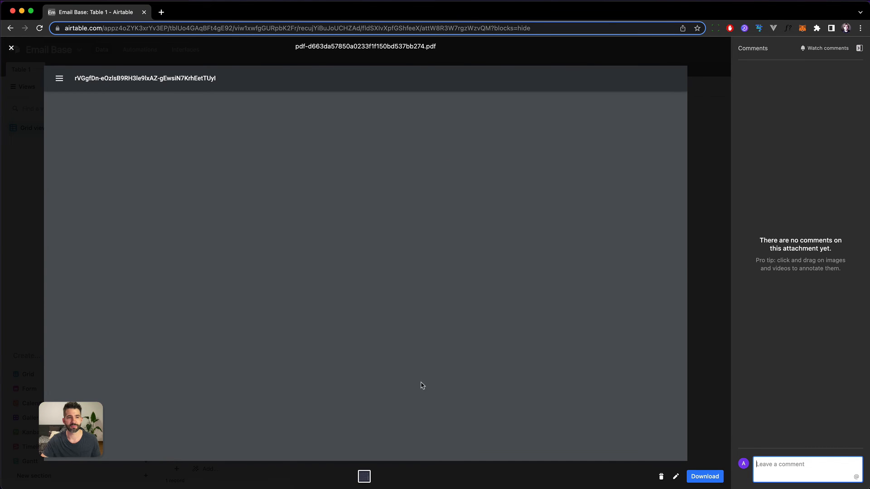
pyautogui.click(10, 47)
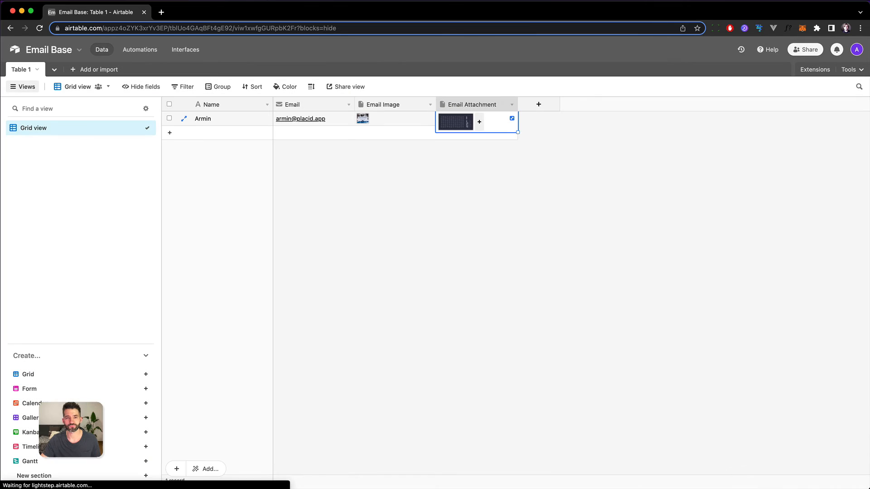
pyautogui.click(140, 50)
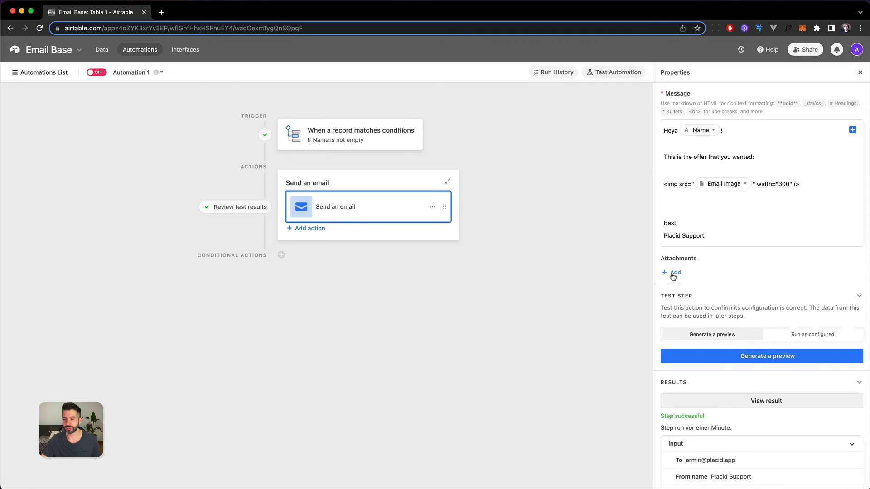
# Add the Email Attachment field as an email attachment and preview the email showing the PDF.
pyautogui.click(673, 273)
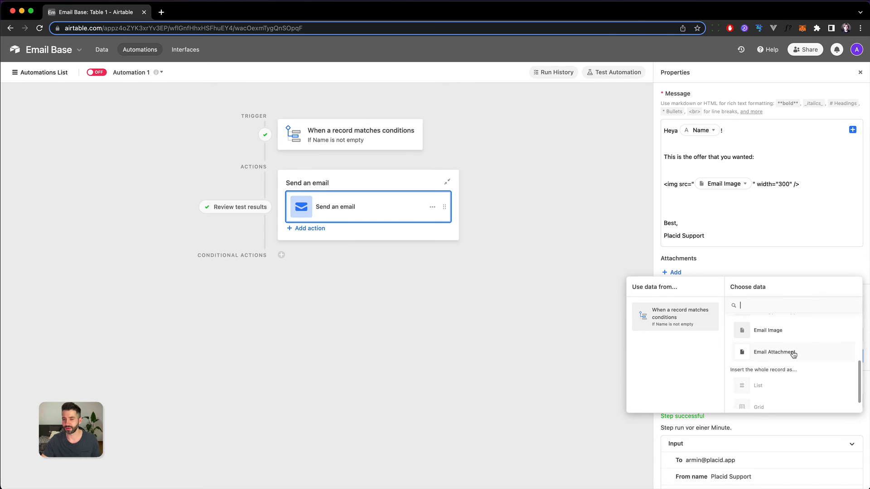
pyautogui.click(775, 351)
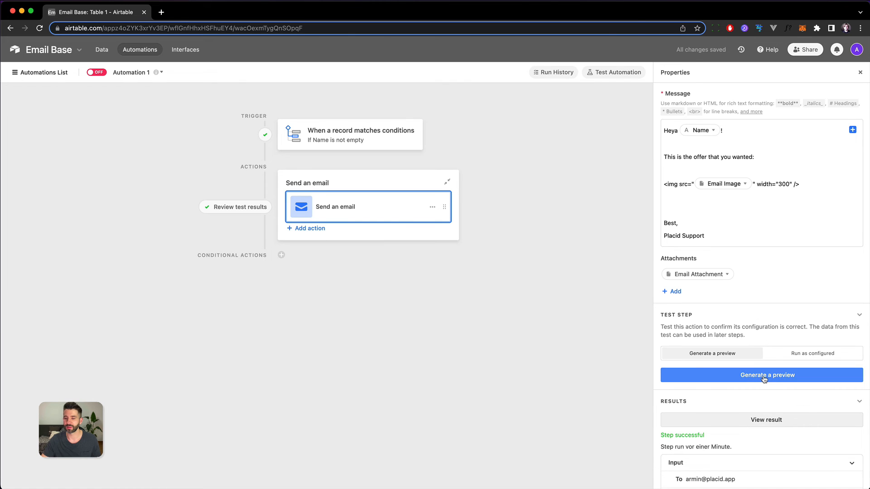
pyautogui.click(761, 375)
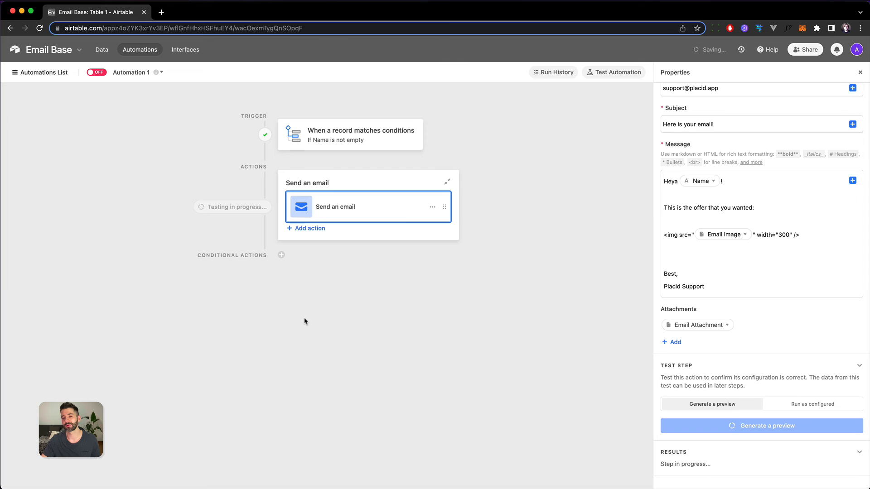
pyautogui.click(761, 426)
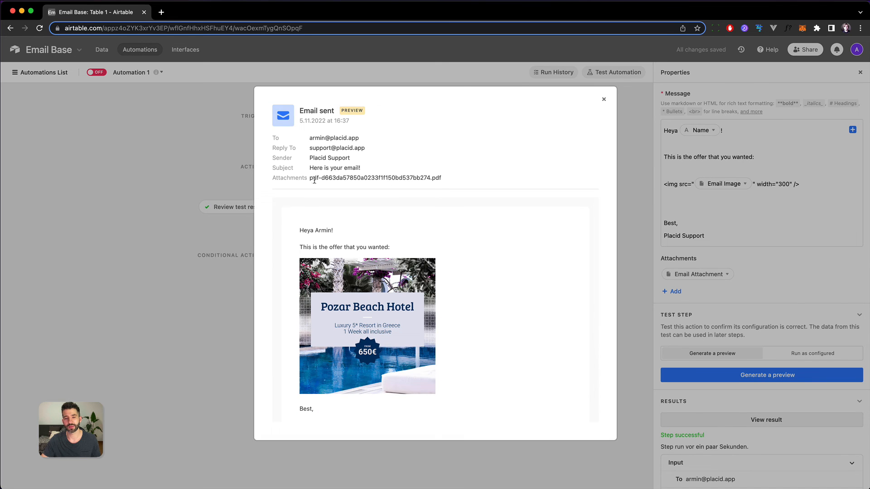
pyautogui.click(604, 99)
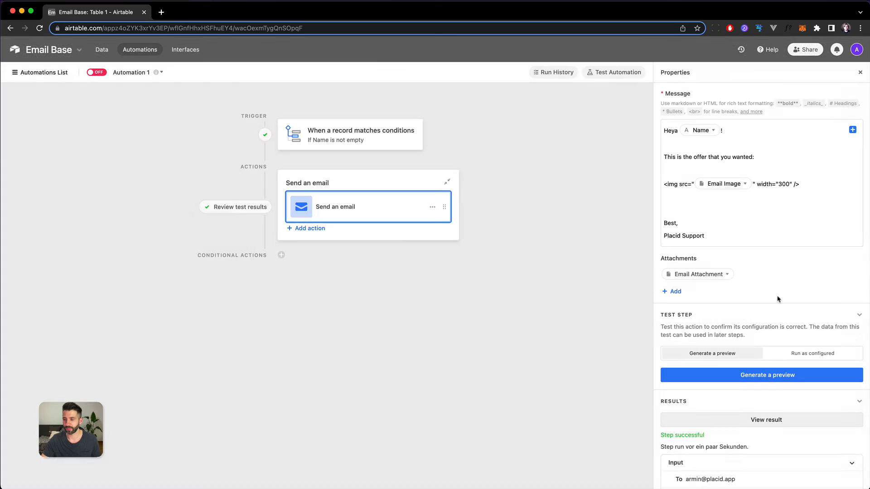
pyautogui.moveTo(812, 354)
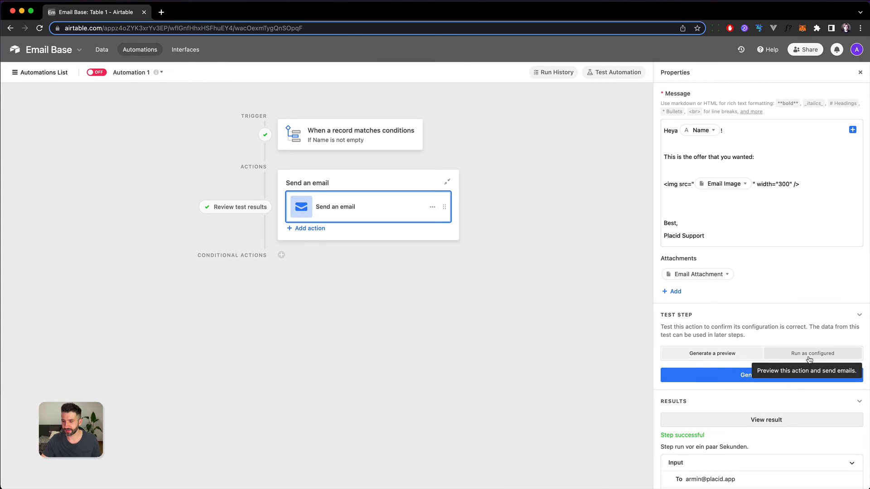
# Choose Run as configured and run the test to really send the email.
pyautogui.click(812, 354)
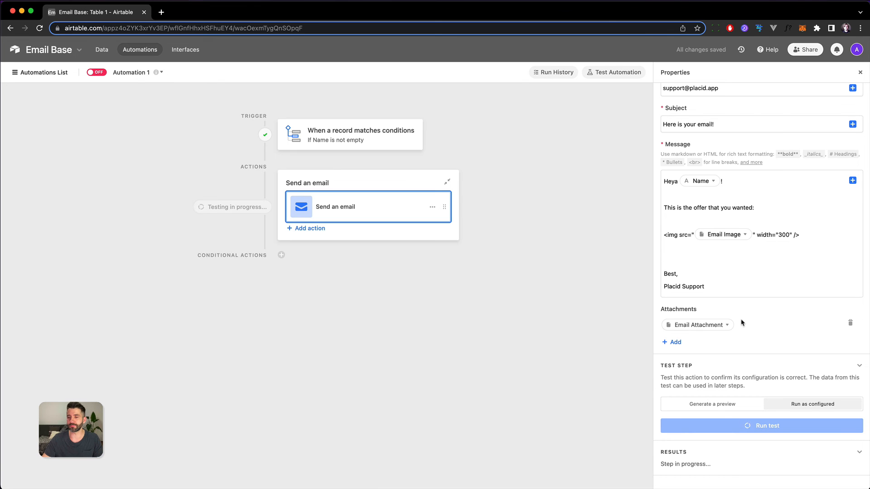
pyautogui.click(767, 426)
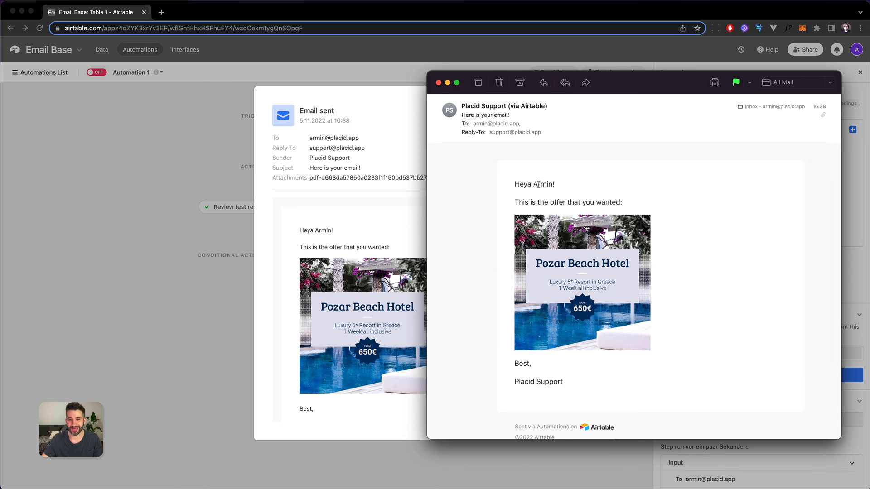
# Highlight the personalized greeting name in the delivered email and list its PDF attachment.
pyautogui.doubleClick(543, 183)
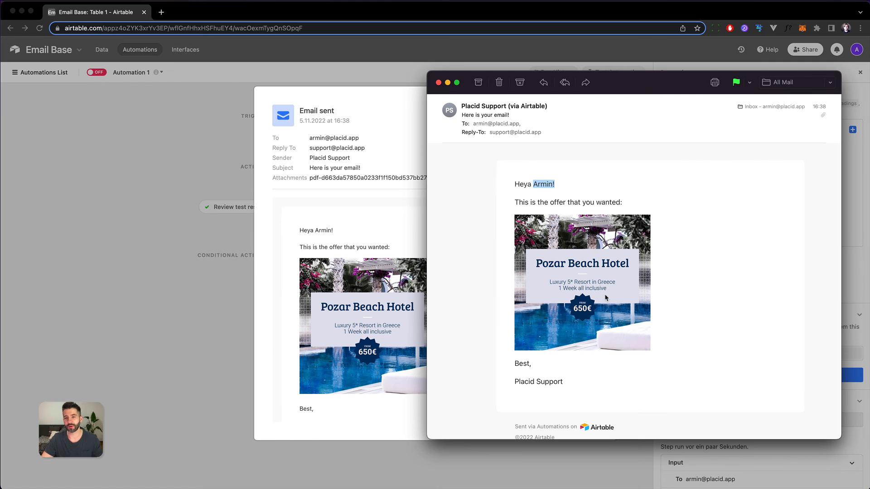
pyautogui.scroll(-3)
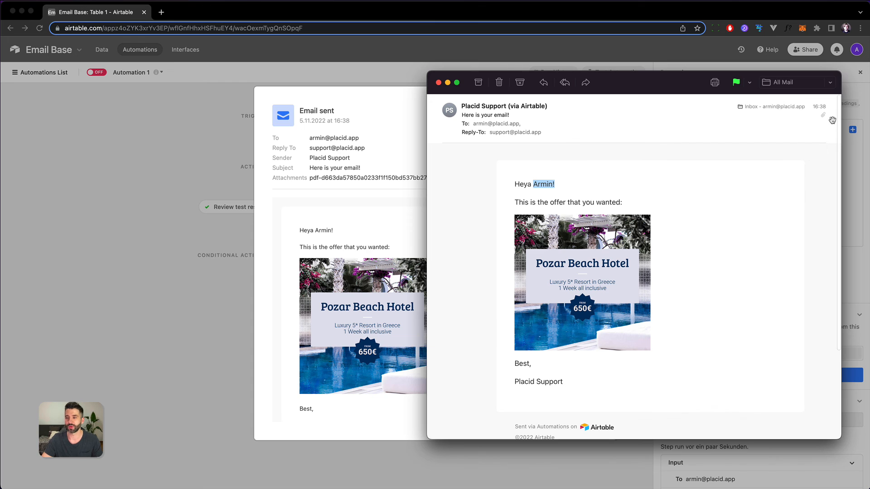
pyautogui.click(661, 143)
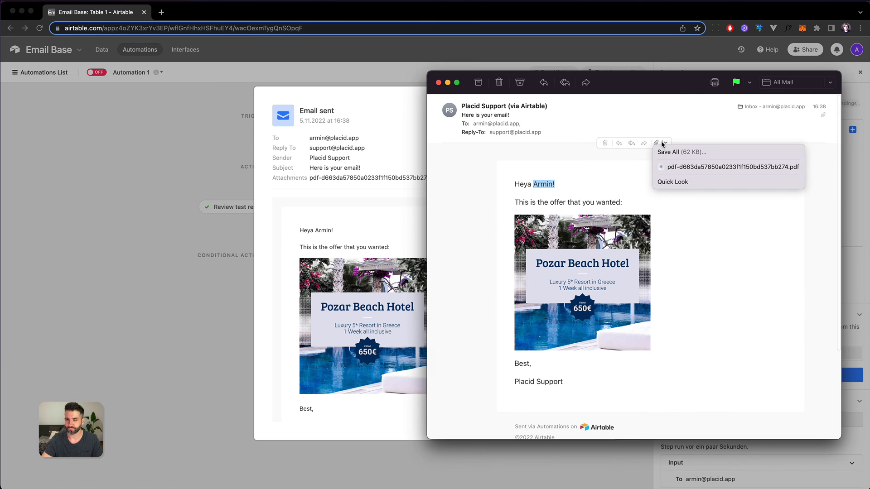